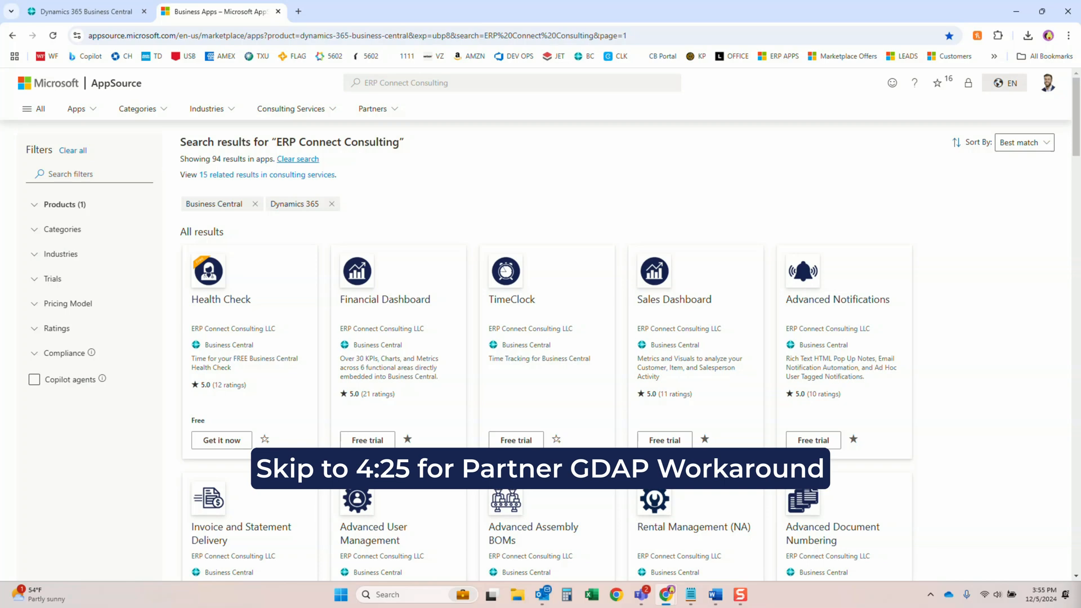
mouse_move(221, 118)
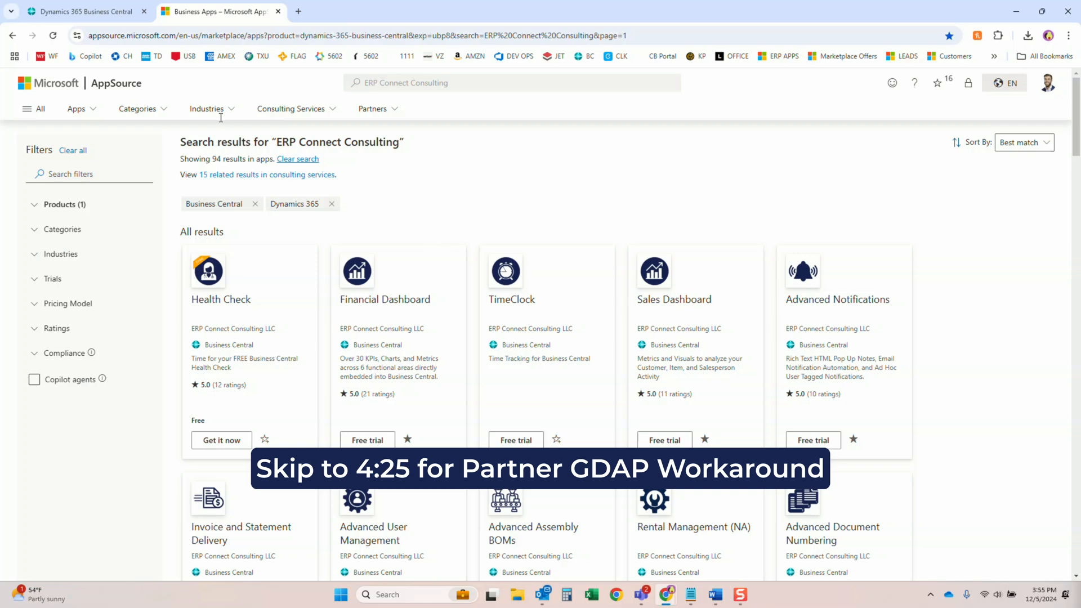
Step: Search for 'extension management' from the Business Central sandbox home page
click(83, 11)
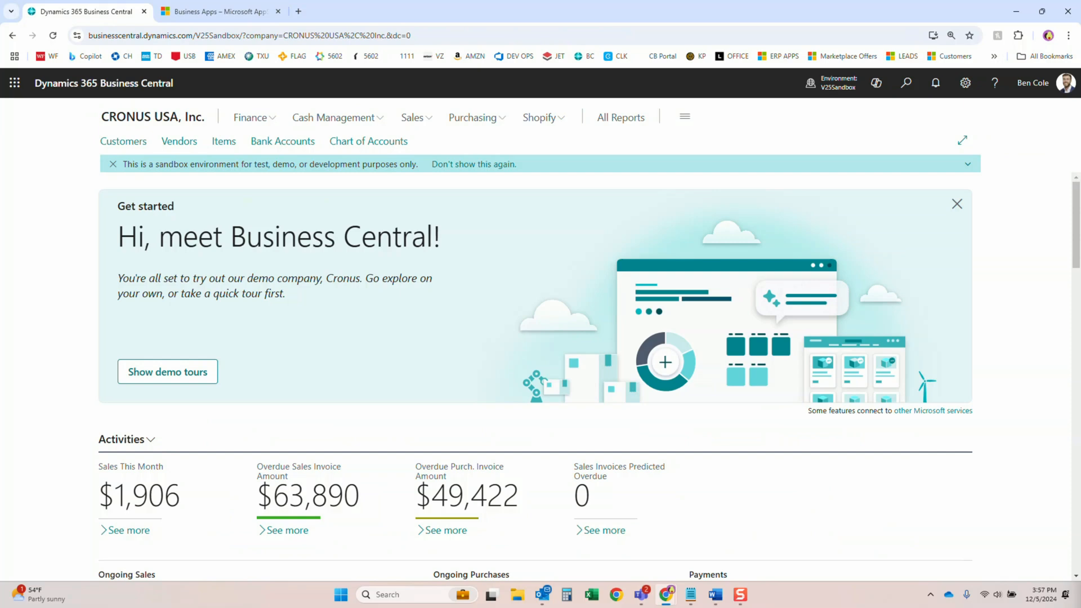
mouse_move(917, 83)
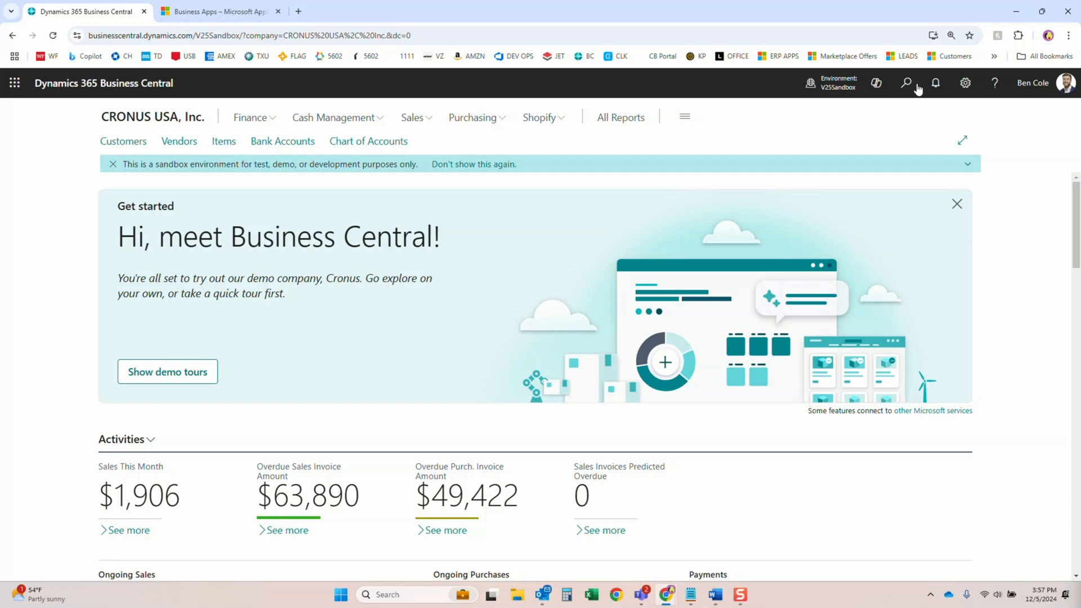
click(905, 83)
text(extension management)
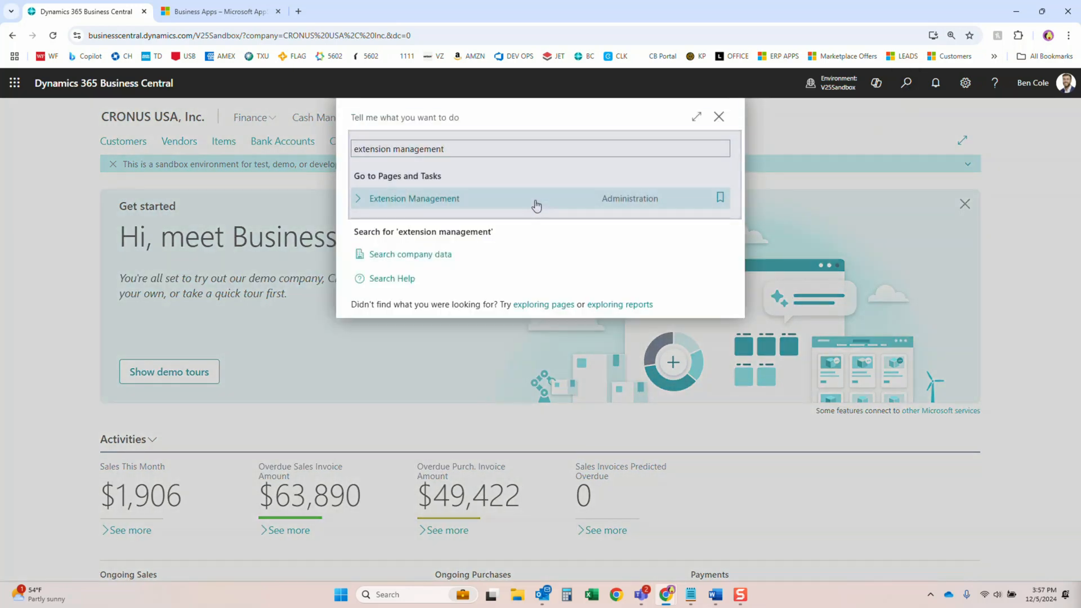
Step: Open Extension Management to list the sandbox's installed extensions
click(414, 198)
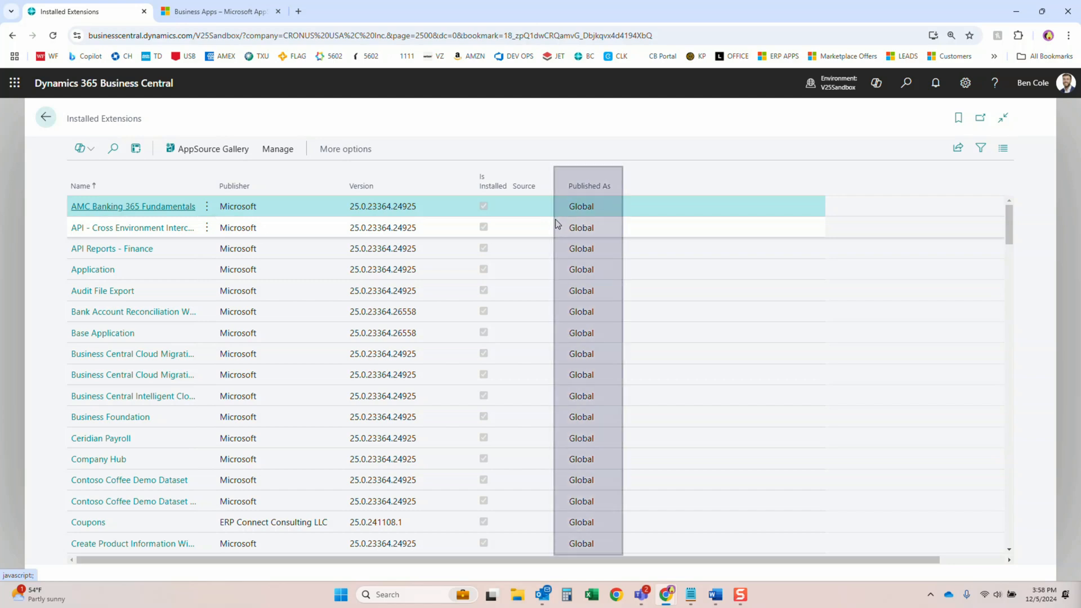
mouse_move(562, 229)
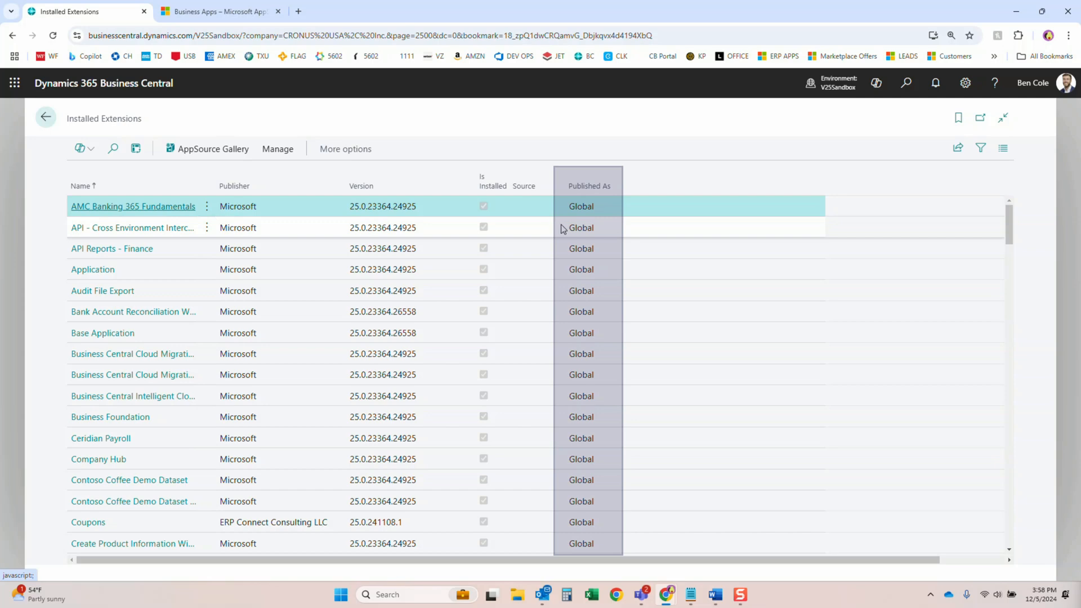
mouse_move(565, 238)
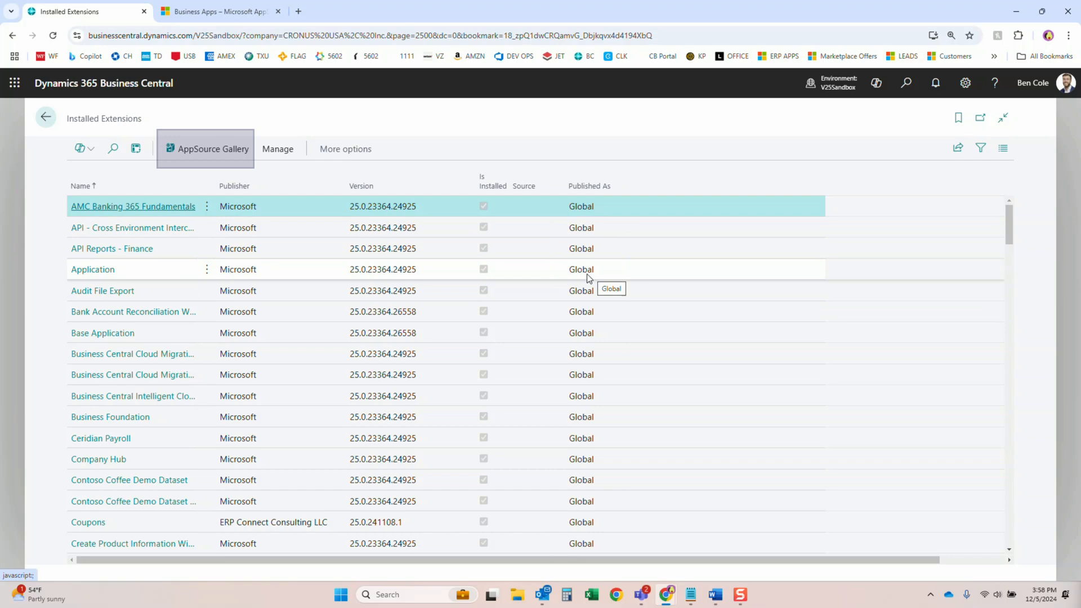
mouse_move(565, 280)
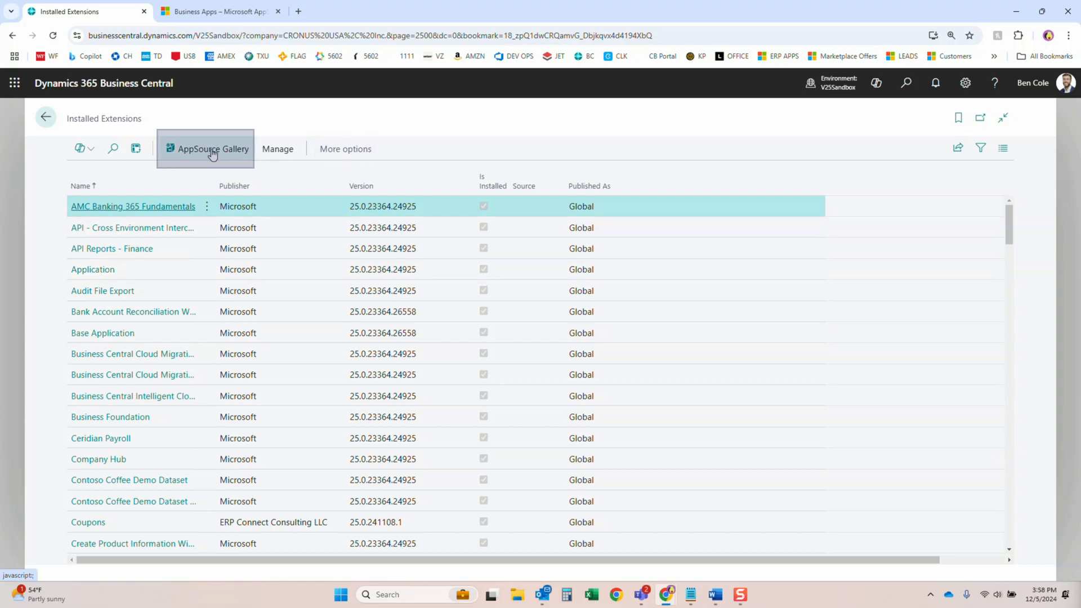
mouse_move(211, 150)
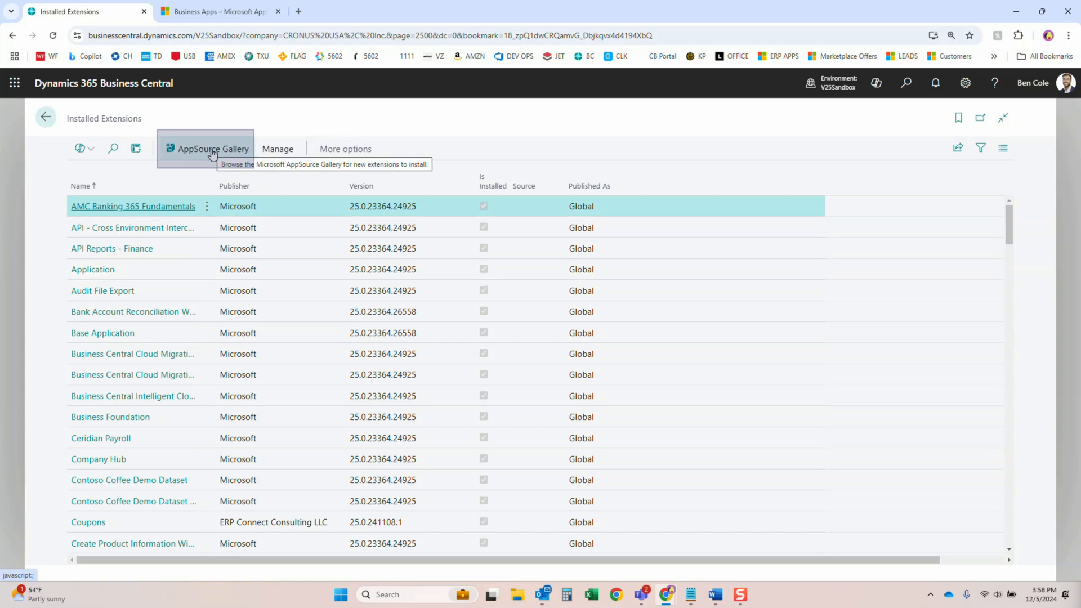
Step: Filter the AppSource Apps gallery by 'Health' and select the Health Check row
click(213, 148)
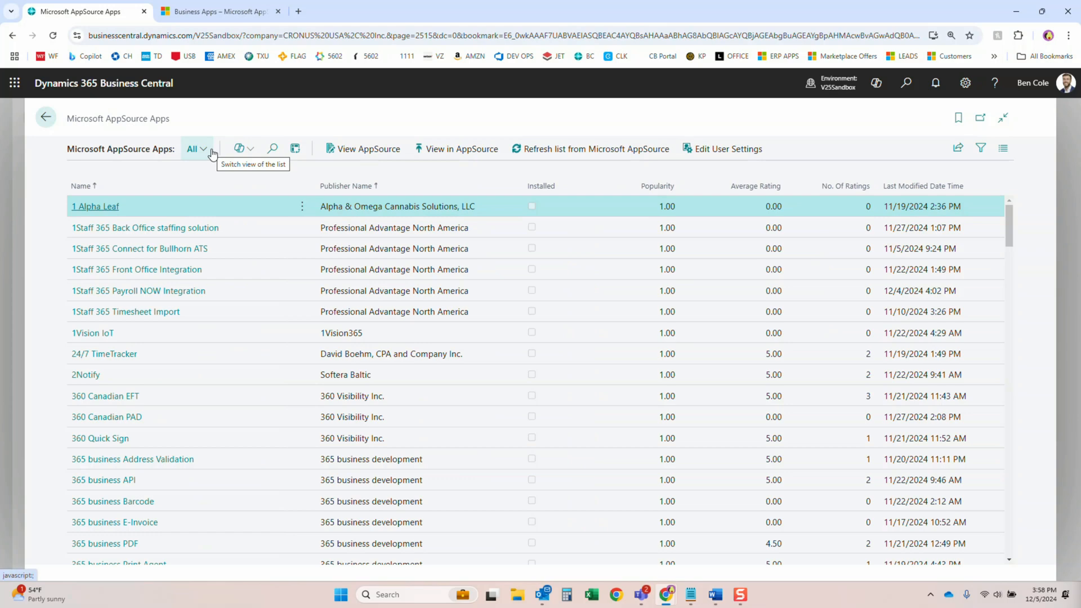
mouse_move(216, 153)
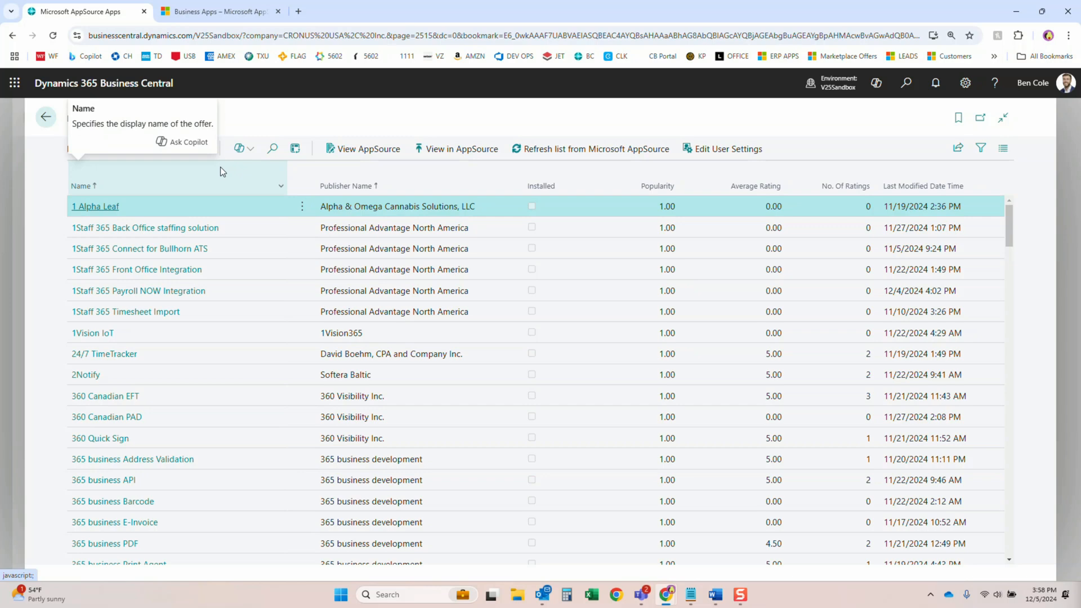
mouse_move(246, 186)
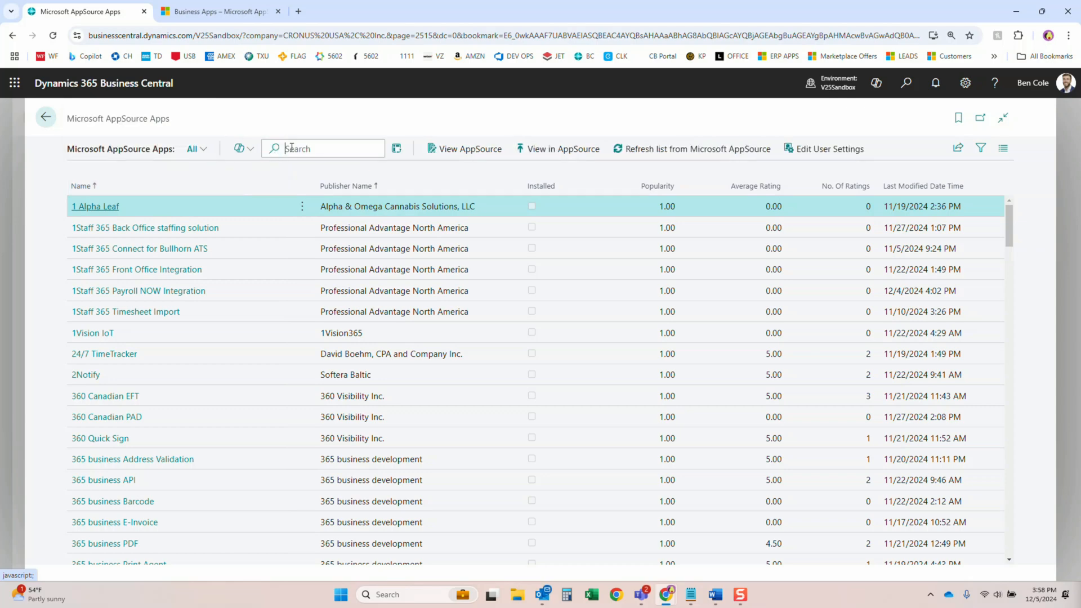
text(Health)
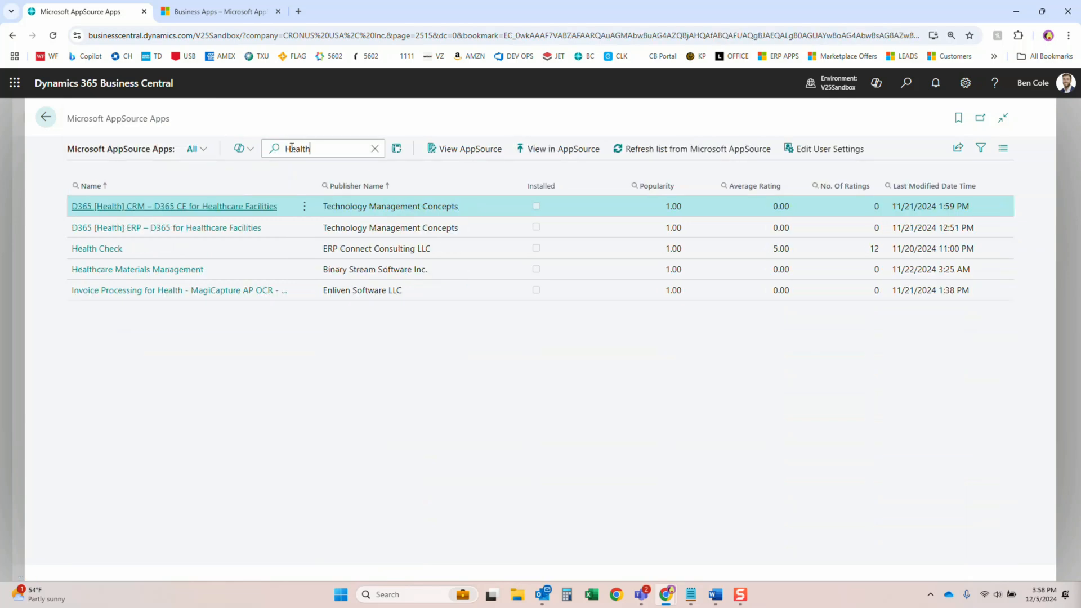
mouse_move(616, 263)
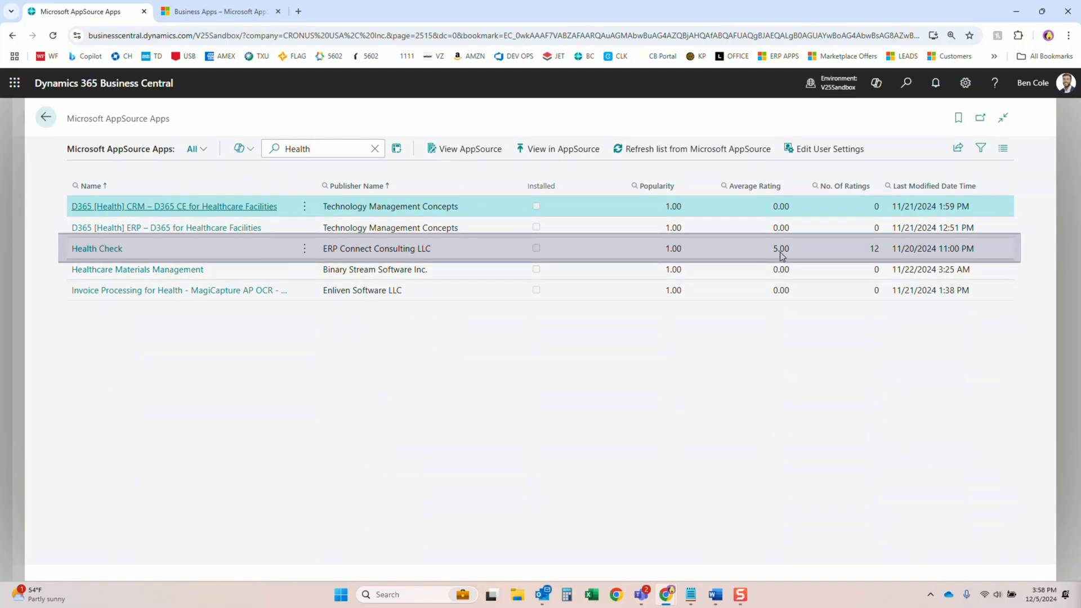
click(97, 248)
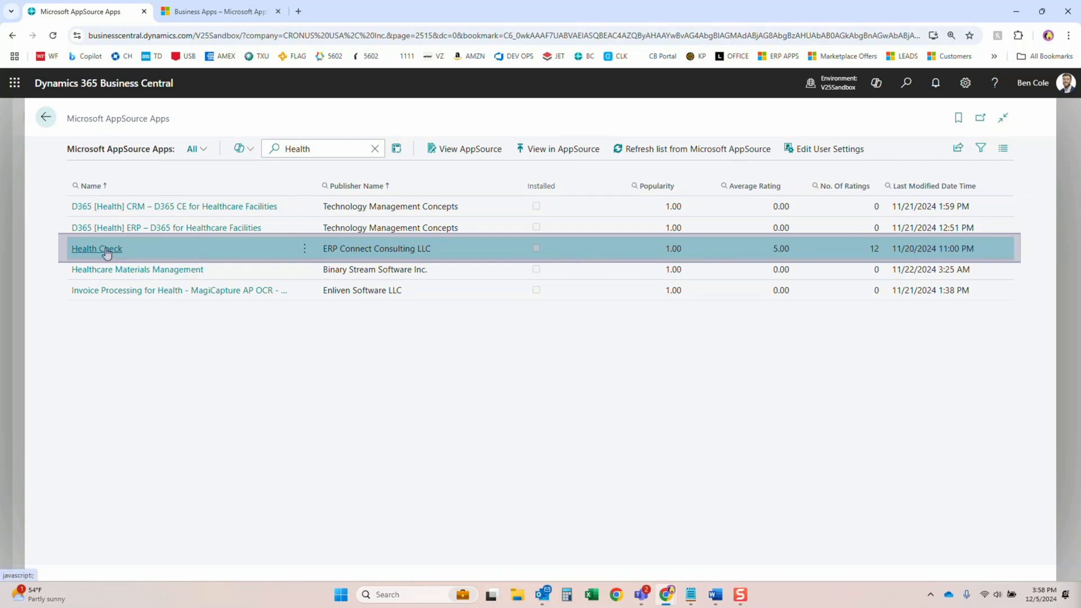
Step: Open Health Check's App Overview from ERP Connect Consulting
click(97, 248)
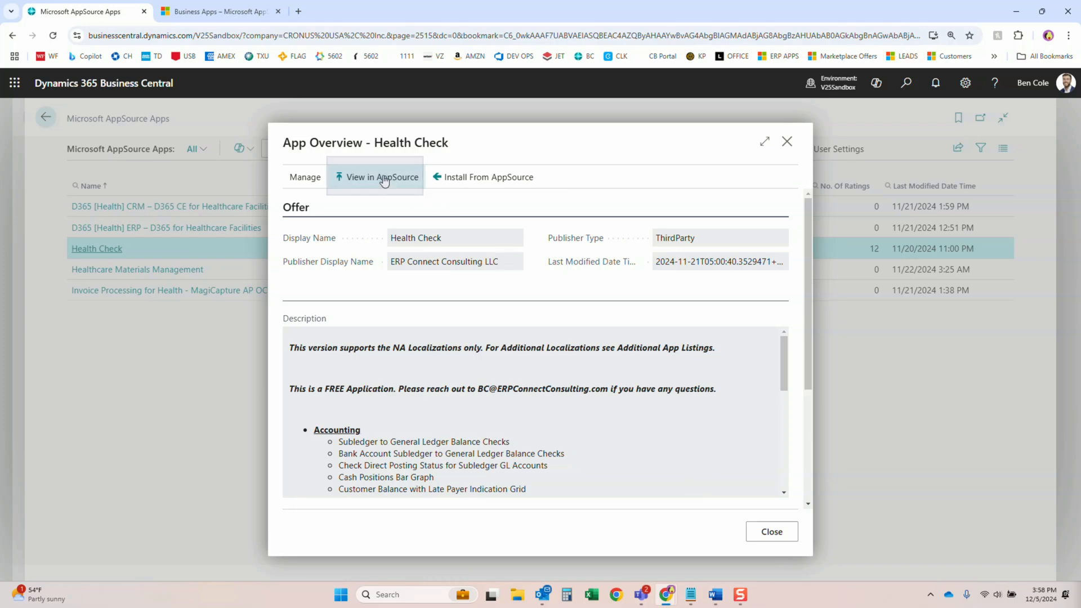
Step: View the Health Check listing on Microsoft AppSource in a new tab
click(381, 177)
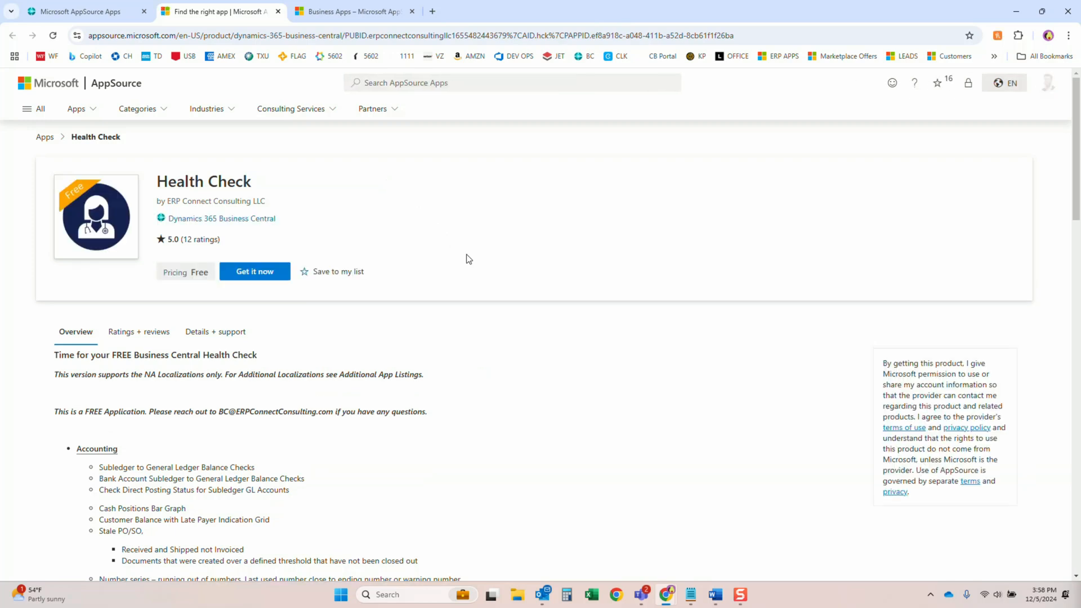
mouse_move(677, 321)
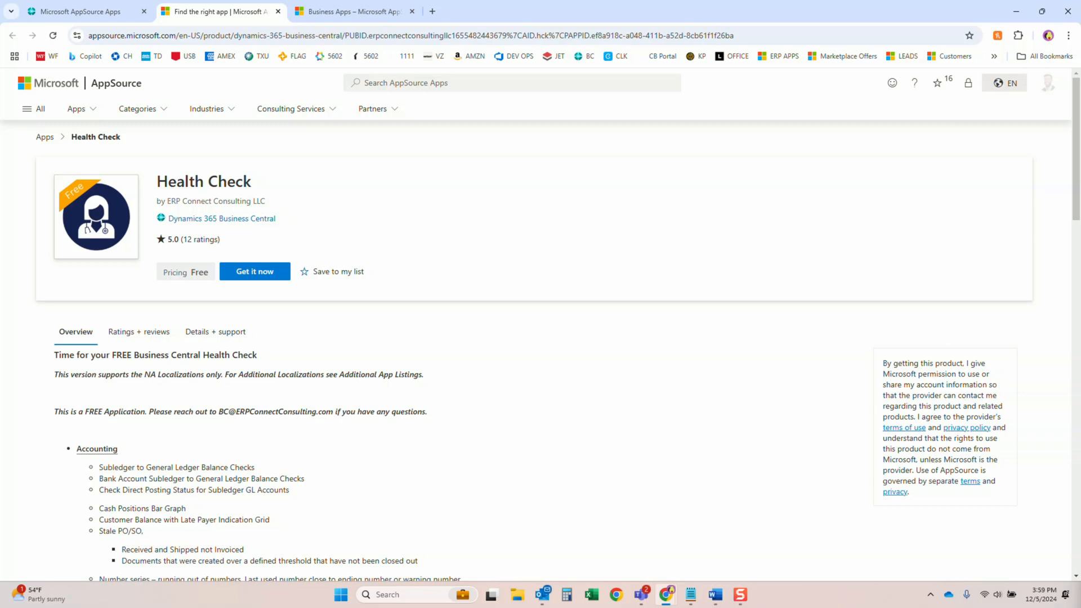
mouse_move(570, 319)
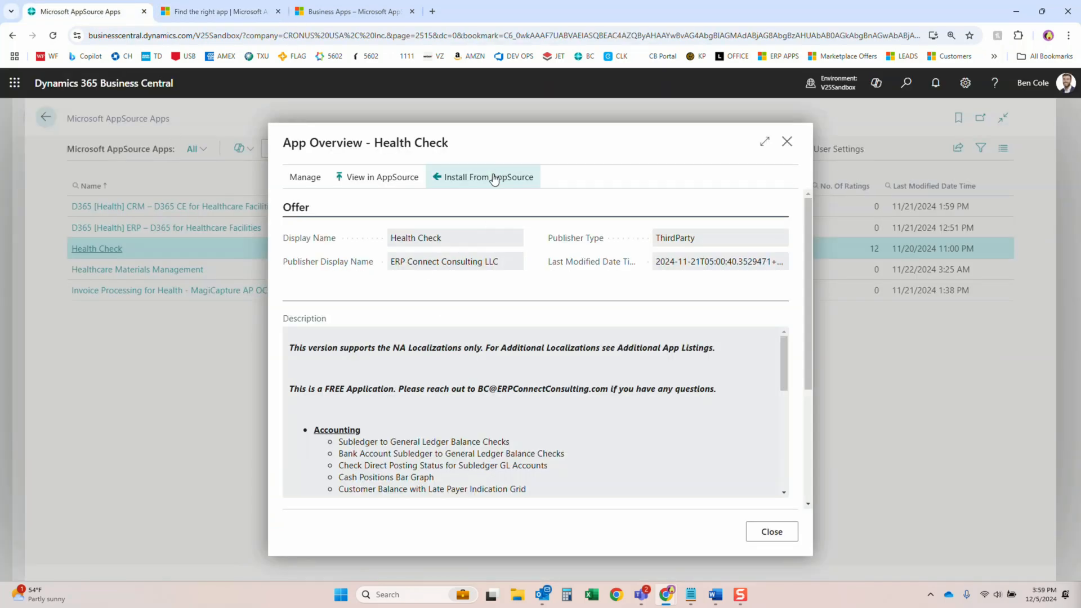
Step: Start installing Health Check from AppSource via the App Overview
click(488, 177)
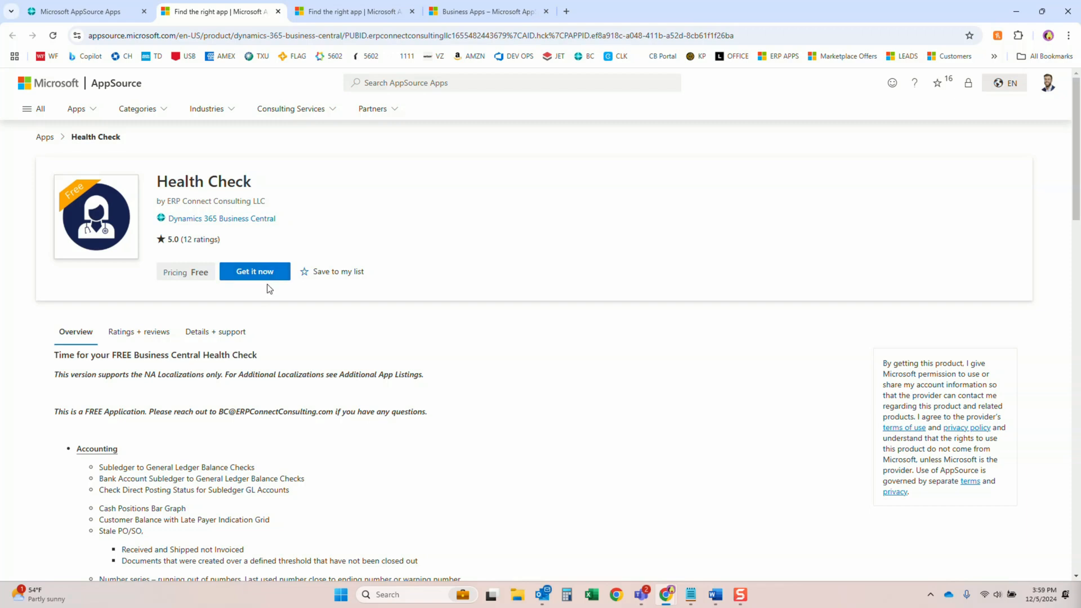
mouse_move(263, 280)
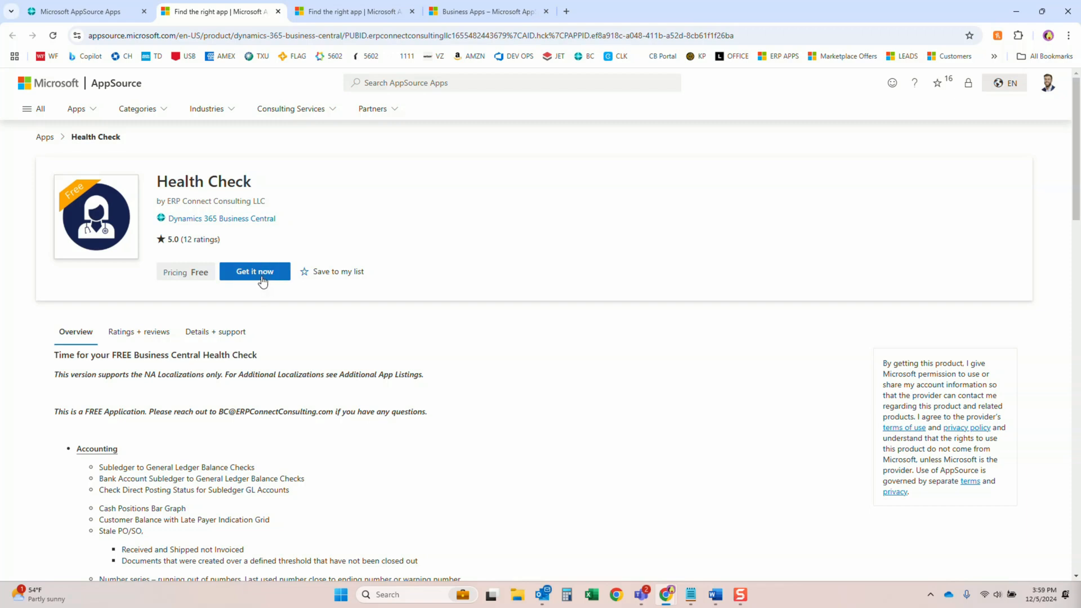
Step: Get the free Health Check app and target the V25Sandbox environment for installation
click(254, 271)
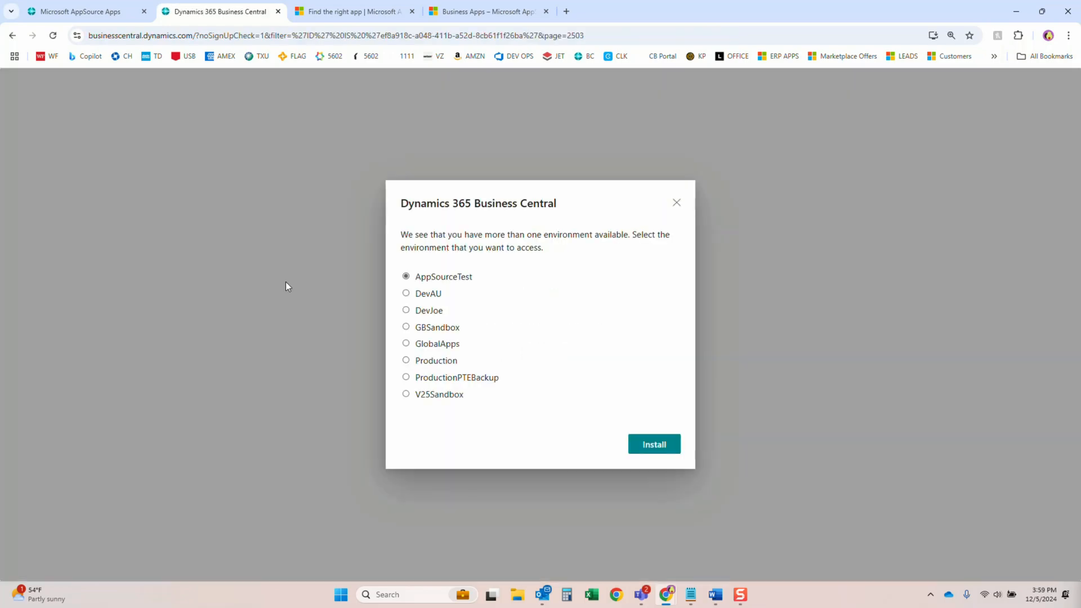
mouse_move(366, 323)
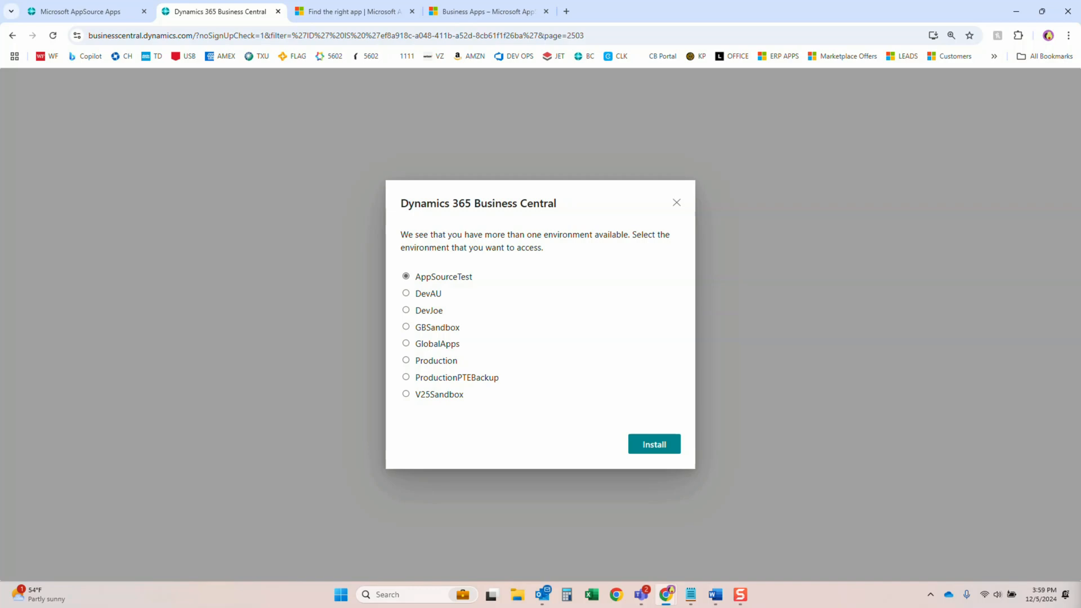
mouse_move(436, 456)
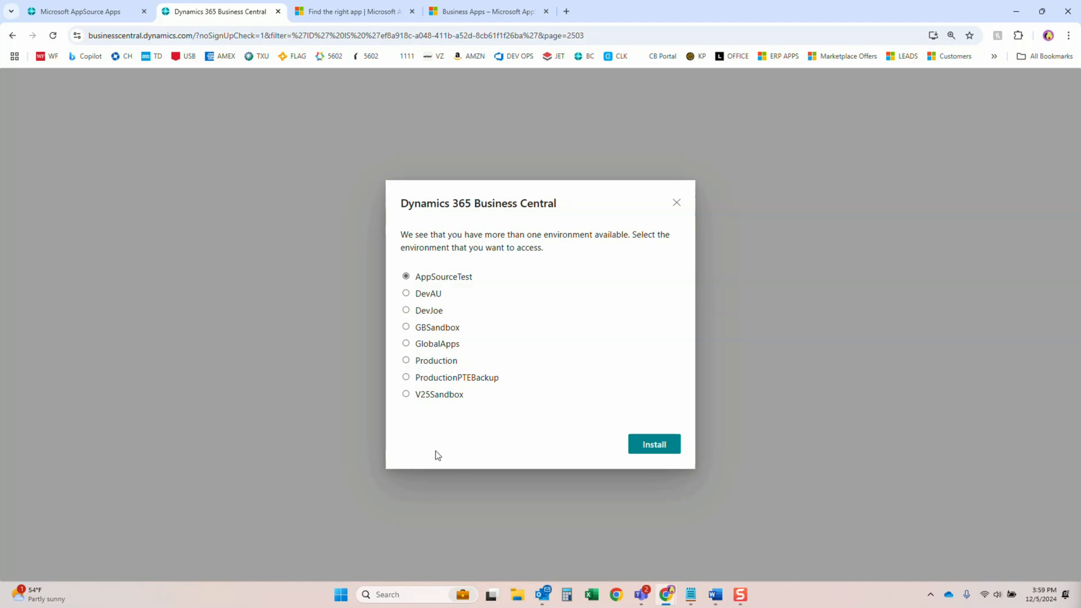
click(406, 395)
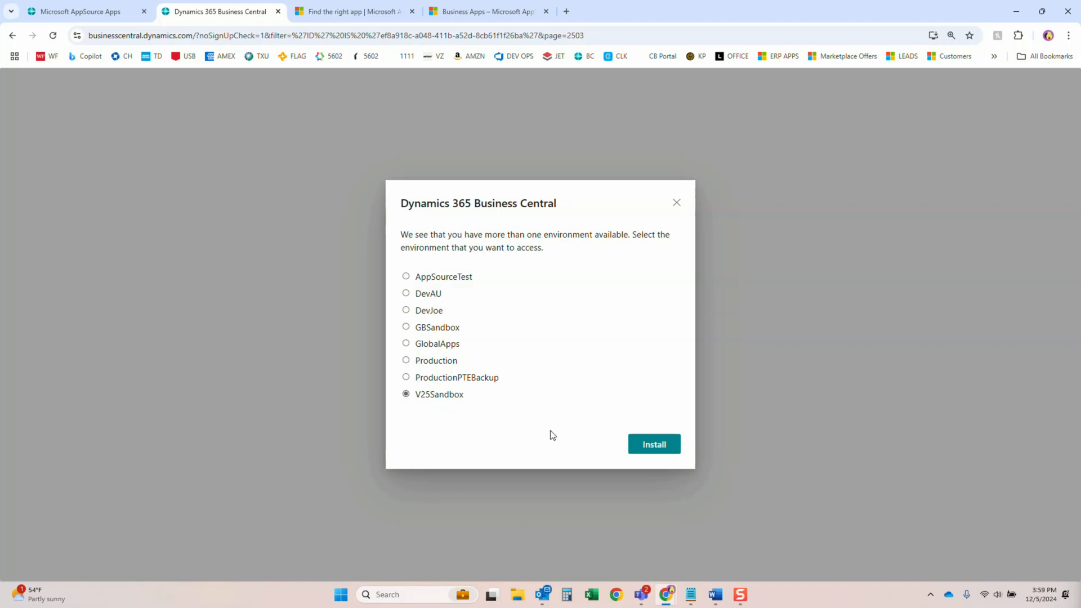
click(654, 443)
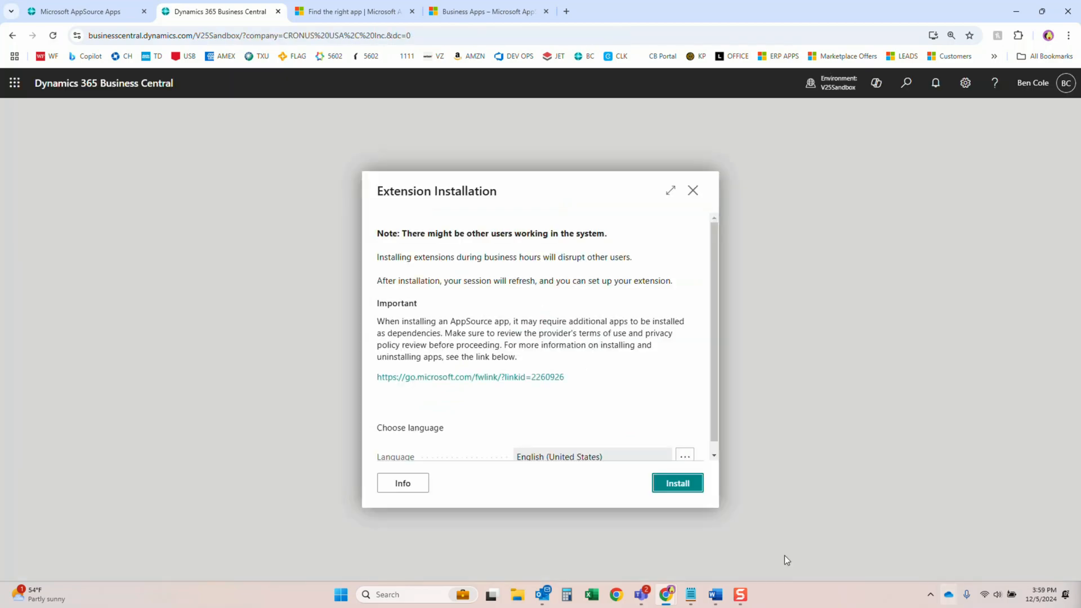
Step: Confirm the Health Check extension installation and wait until it is ready to use
click(677, 483)
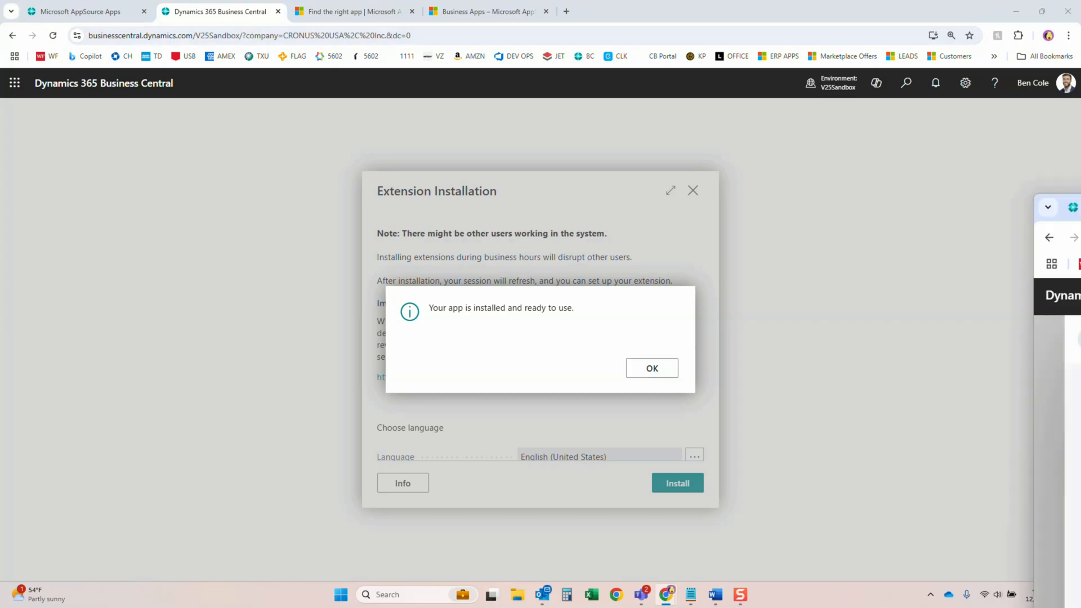
Step: Acknowledge the app-installed message for Health Check in V25Sandbox
click(650, 367)
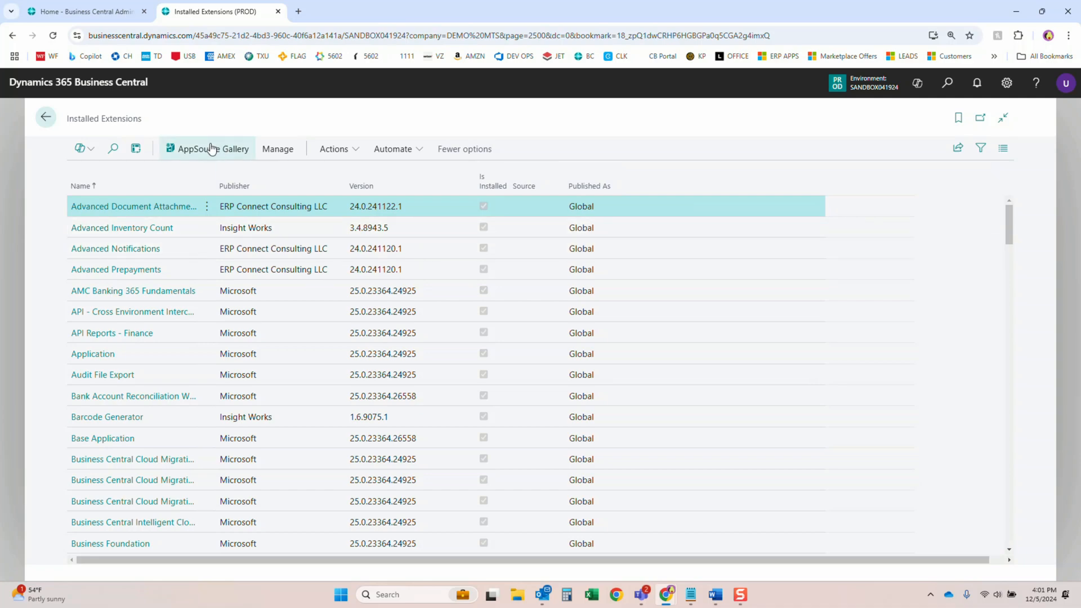
Step: In the other sandbox, filter AppSource Apps by 'health' and open Health Check's details
click(213, 149)
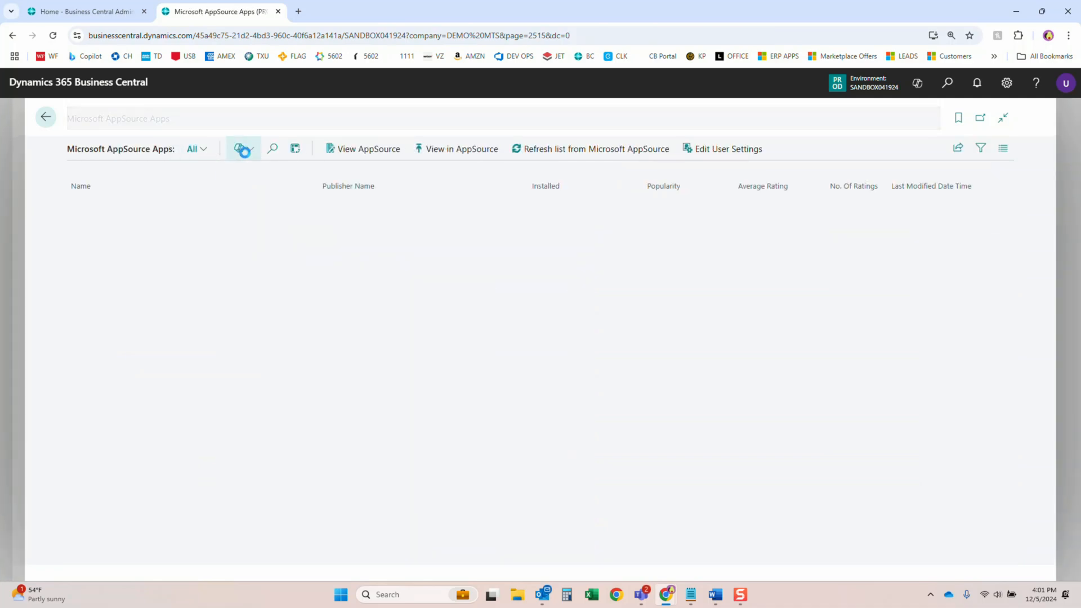
click(271, 149)
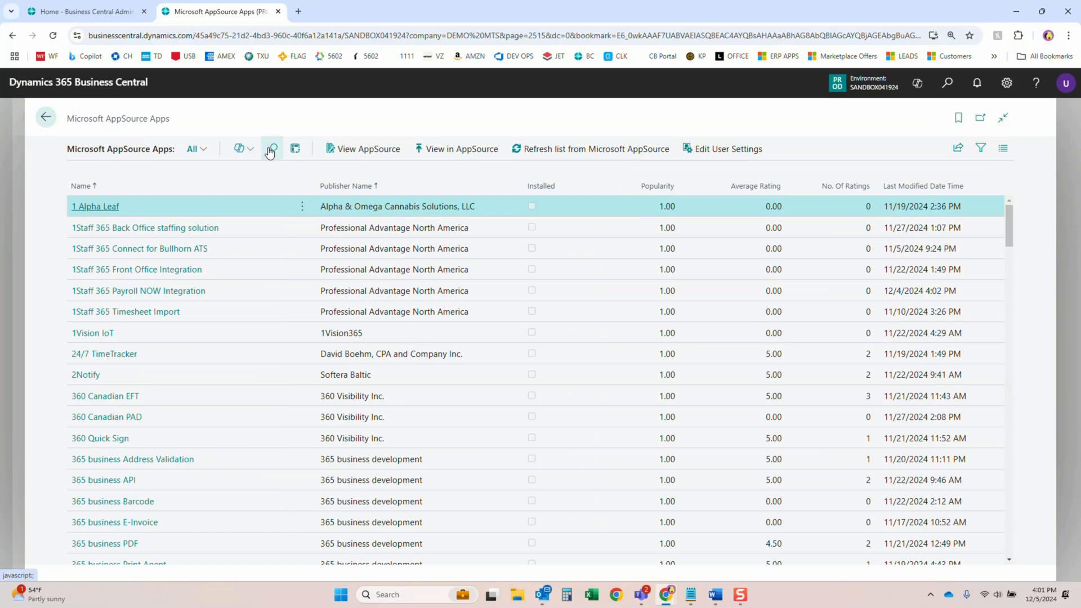
text(health)
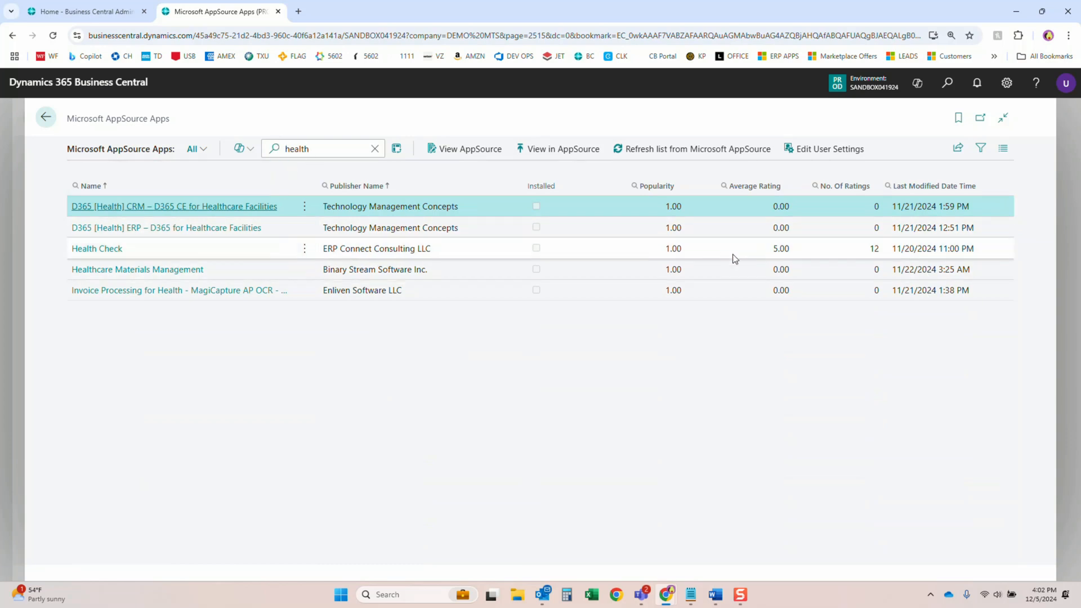
click(96, 248)
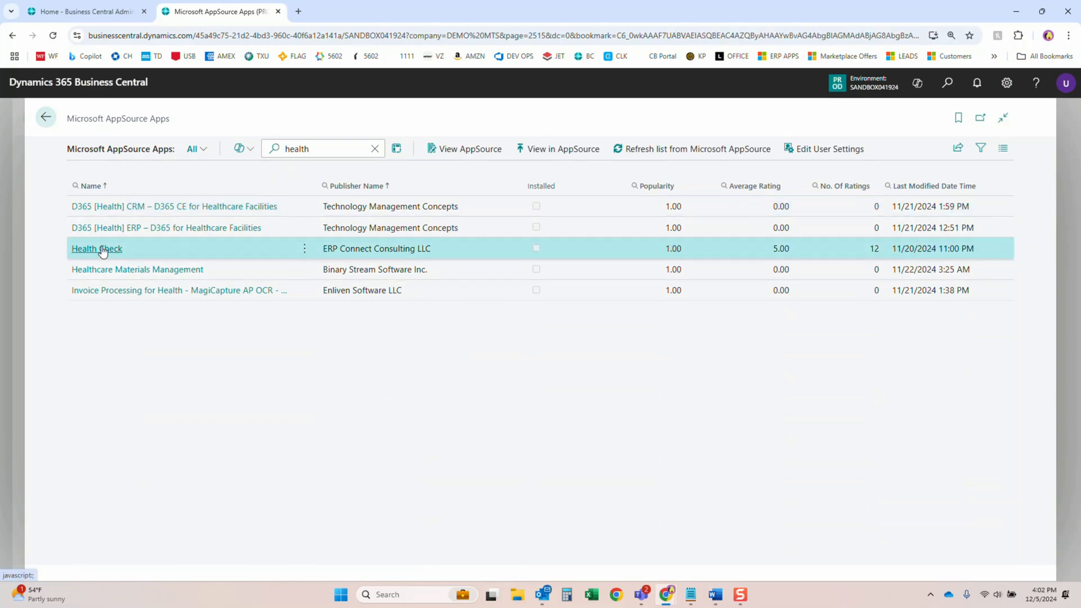
click(96, 248)
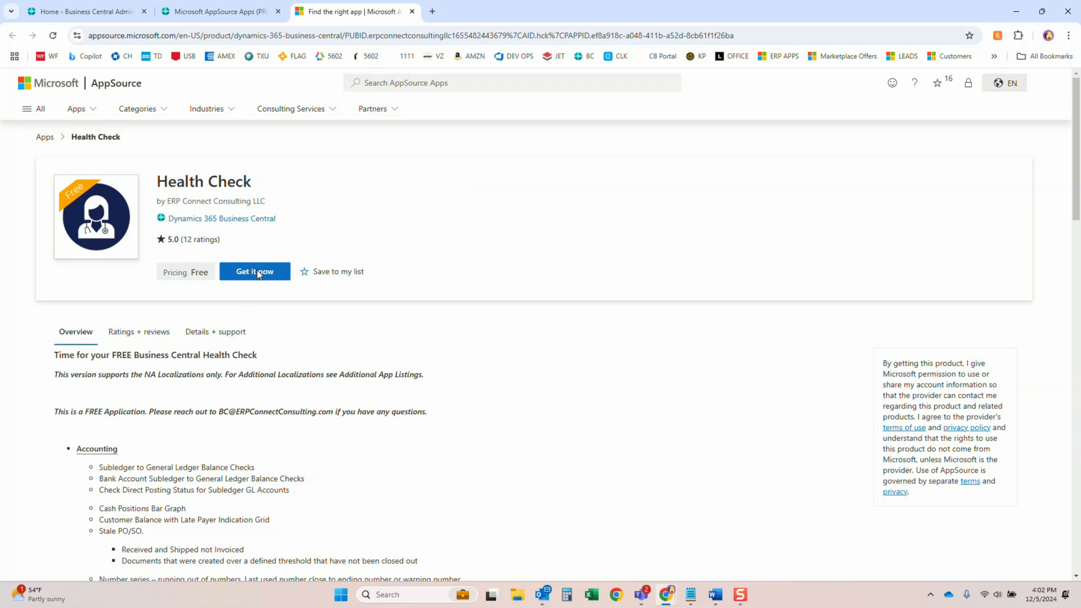
Step: Get it now on Health Check, bringing up the environment choice with AppSourceTest selected
click(255, 272)
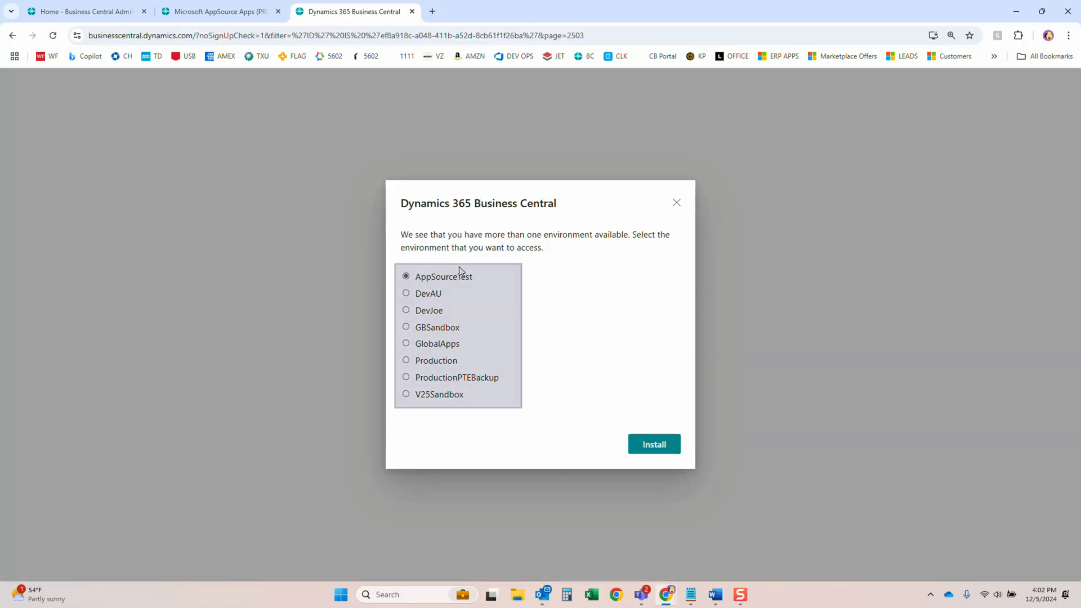
mouse_move(458, 347)
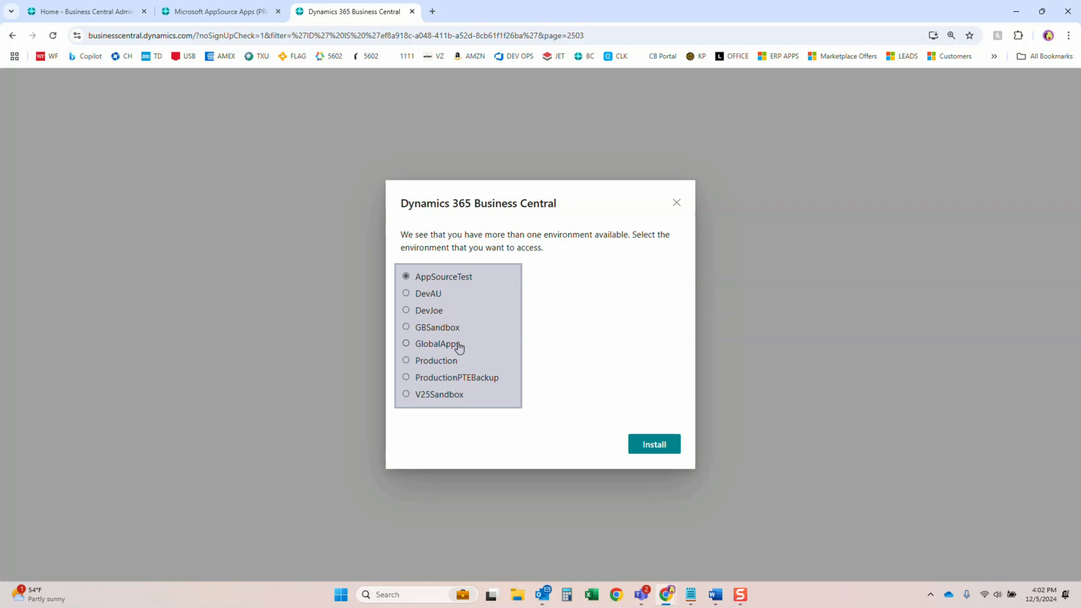
mouse_move(461, 346)
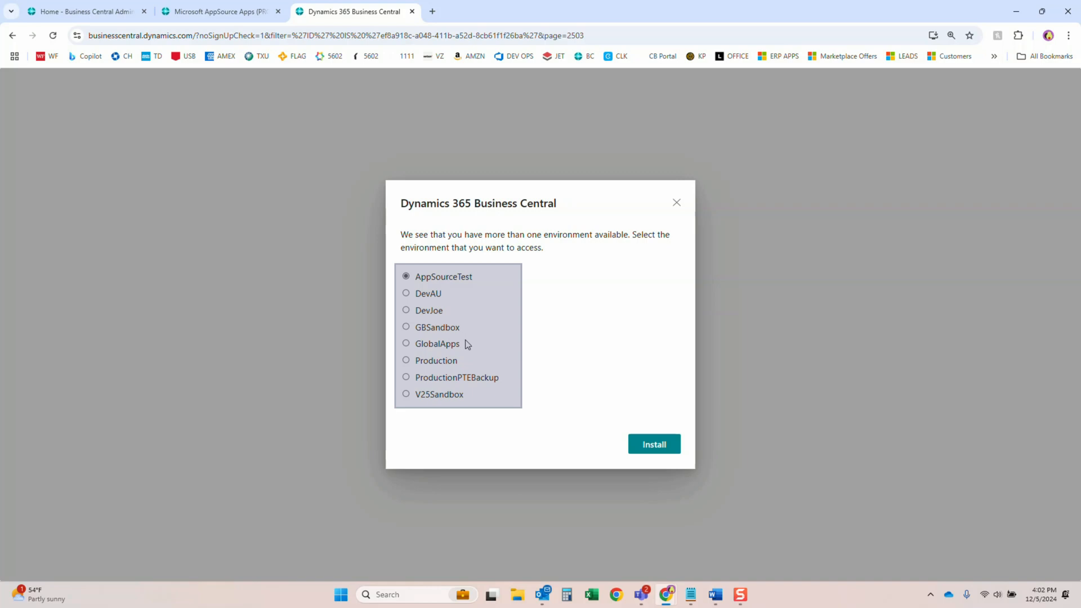
mouse_move(470, 345)
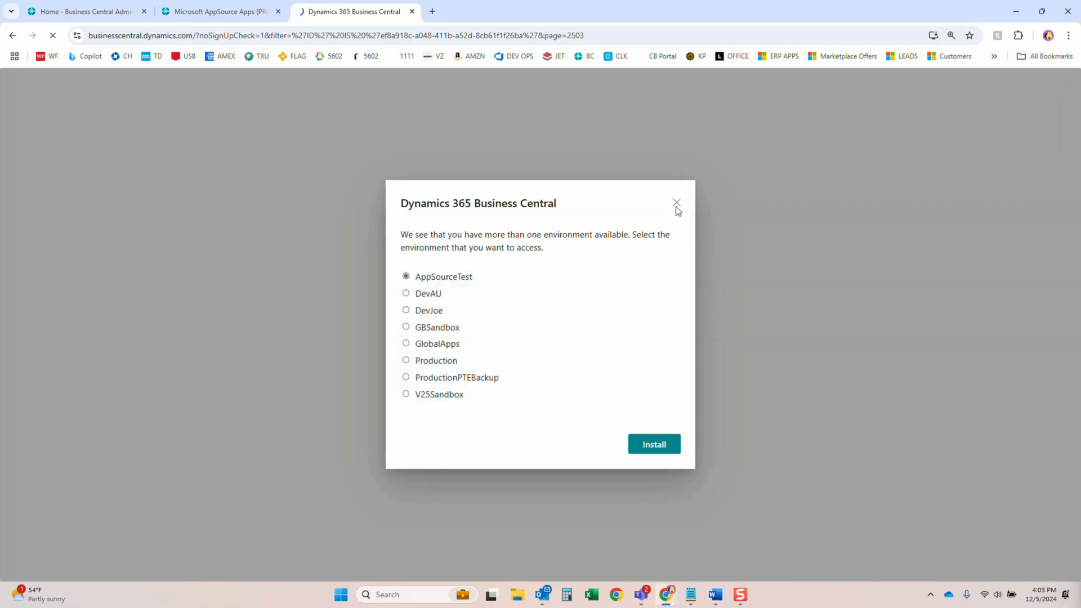
Step: Dismiss the environment choice and finish the Word URL template so page reads 2503
click(677, 203)
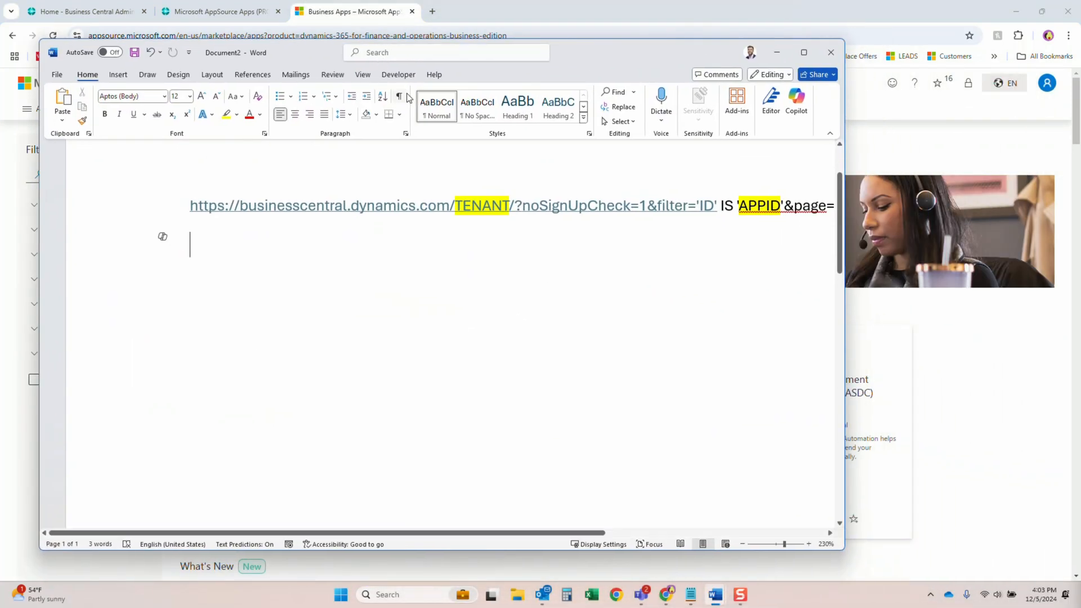
mouse_move(612, 220)
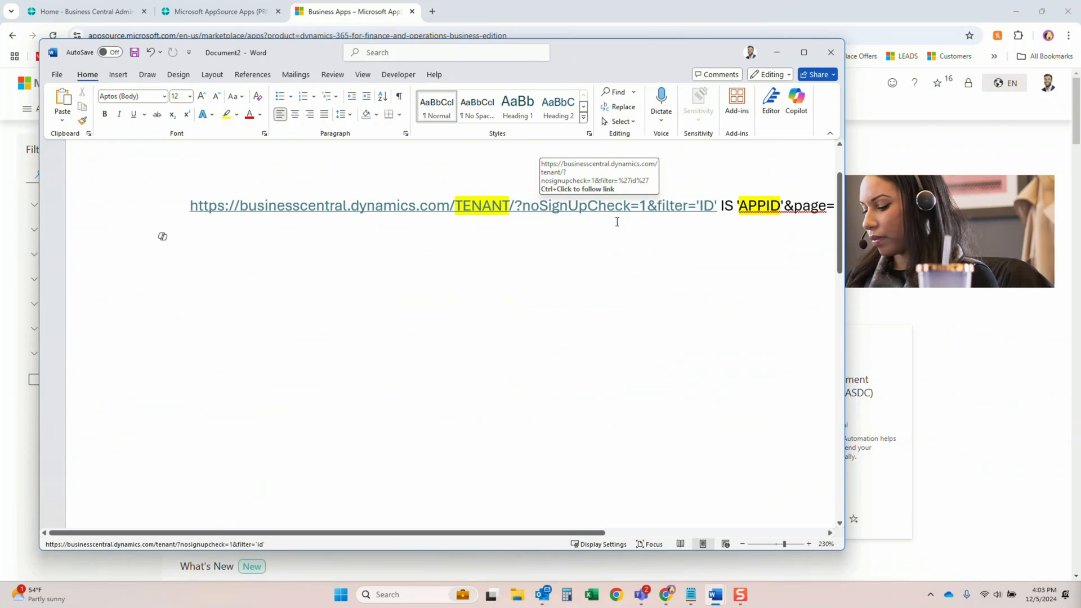
click(191, 247)
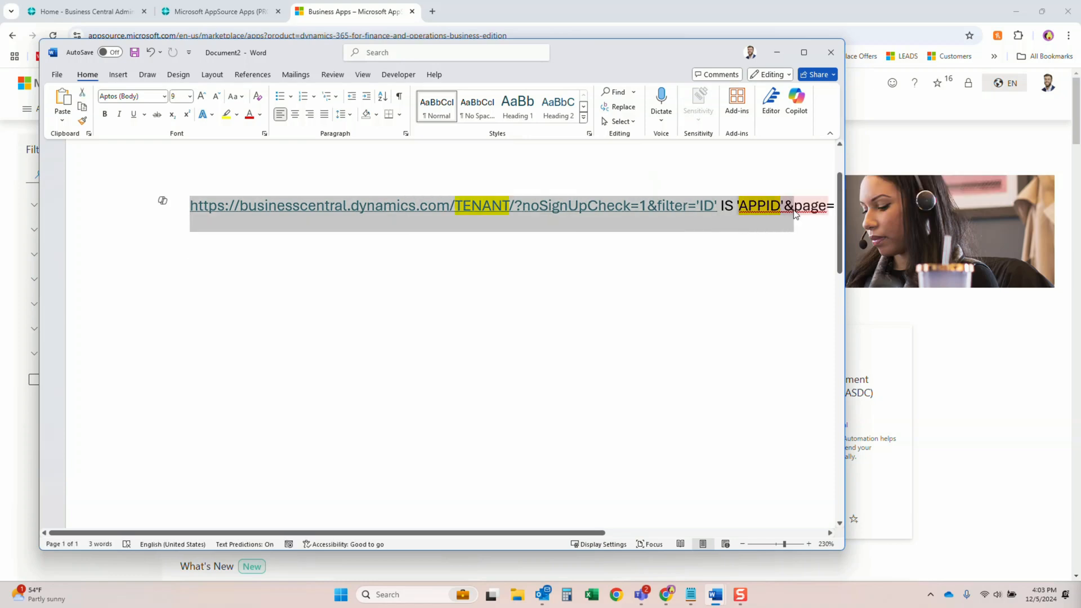
text(2503)
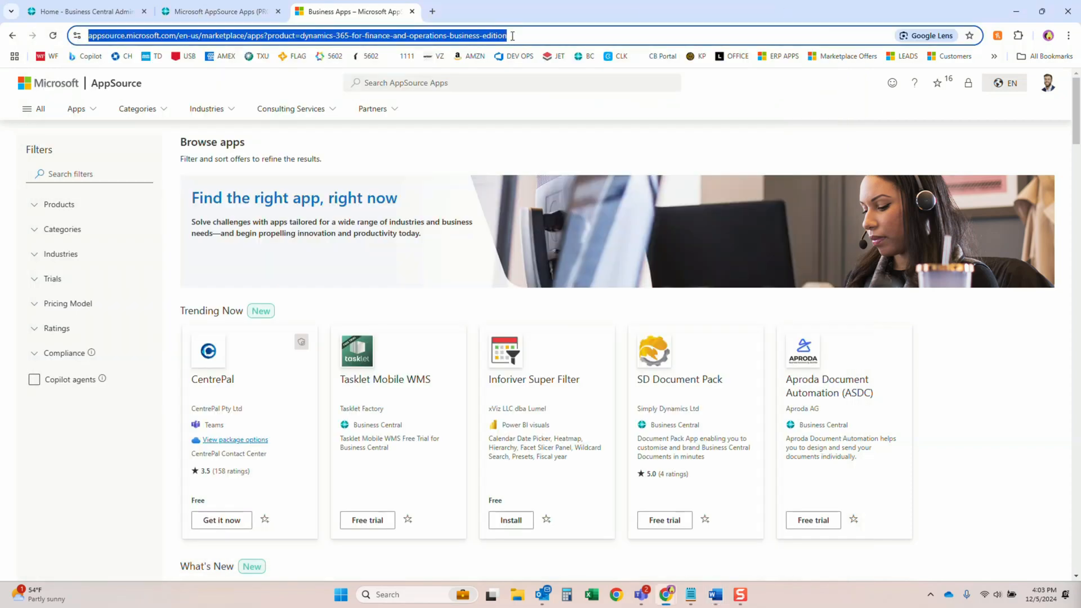
Step: Put the install URL template with TENANT and APPID placeholders into Chrome's address bar
text(https://businesscentral.dynamics.com/TENANT/?noSignUpCheck=1&filter='ID' IS 'APPID'&page=2503)
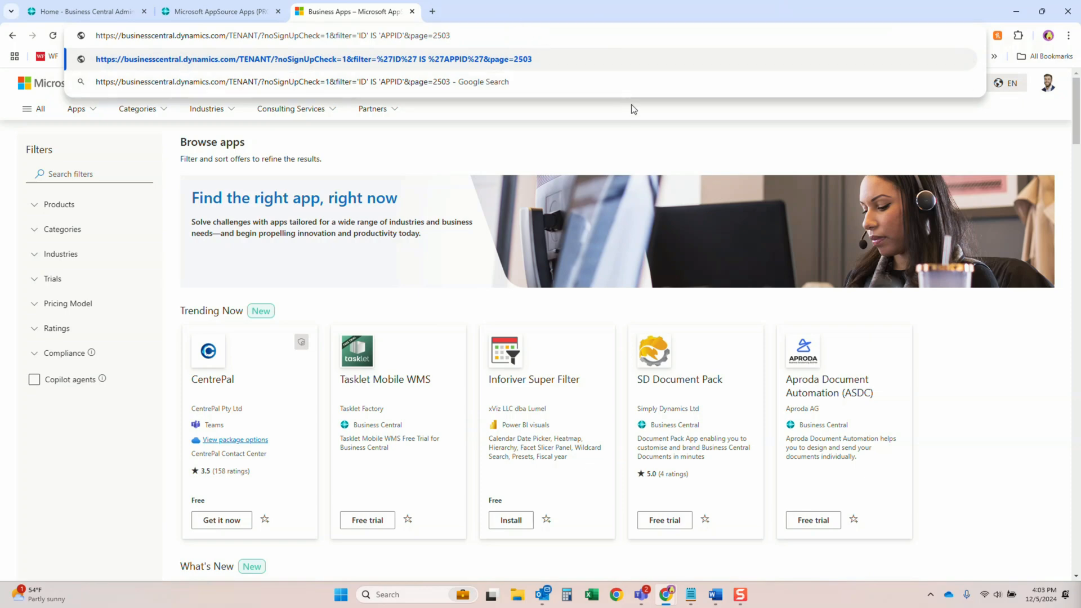
mouse_move(658, 134)
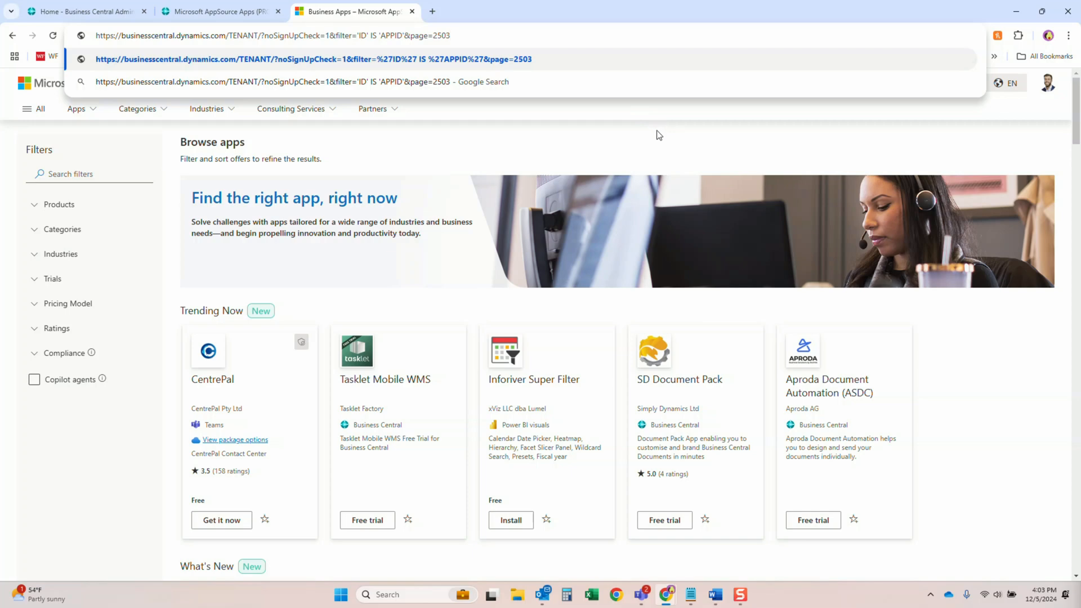
mouse_move(668, 151)
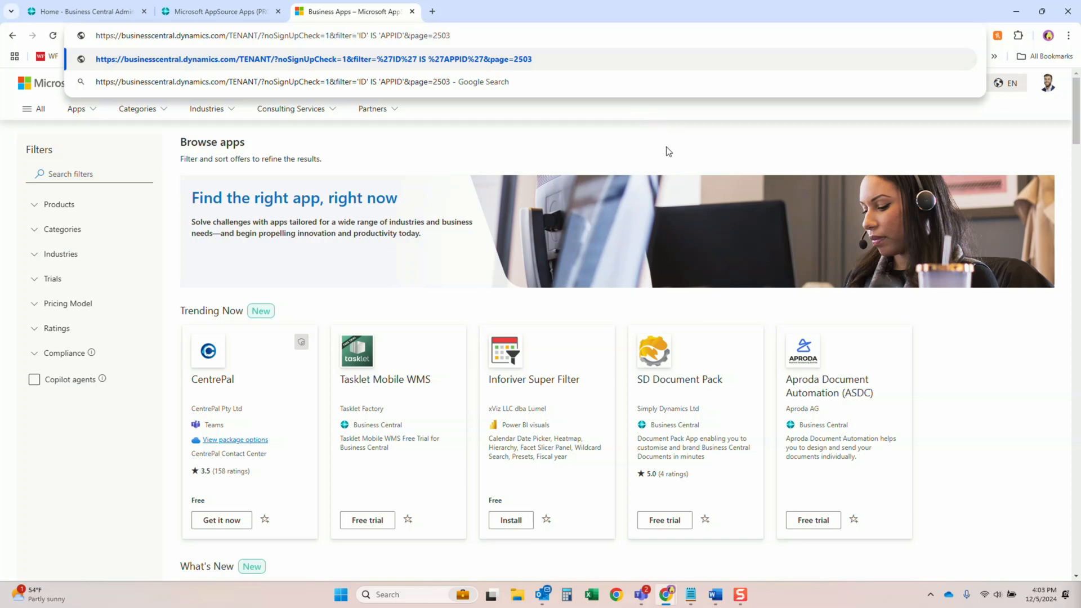
mouse_move(770, 190)
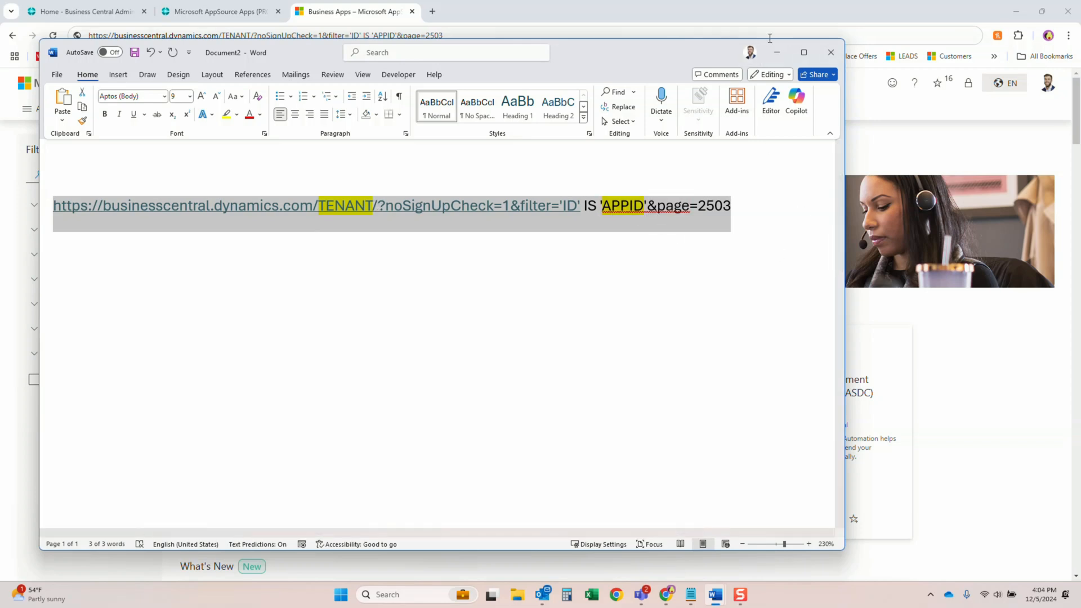
mouse_move(777, 53)
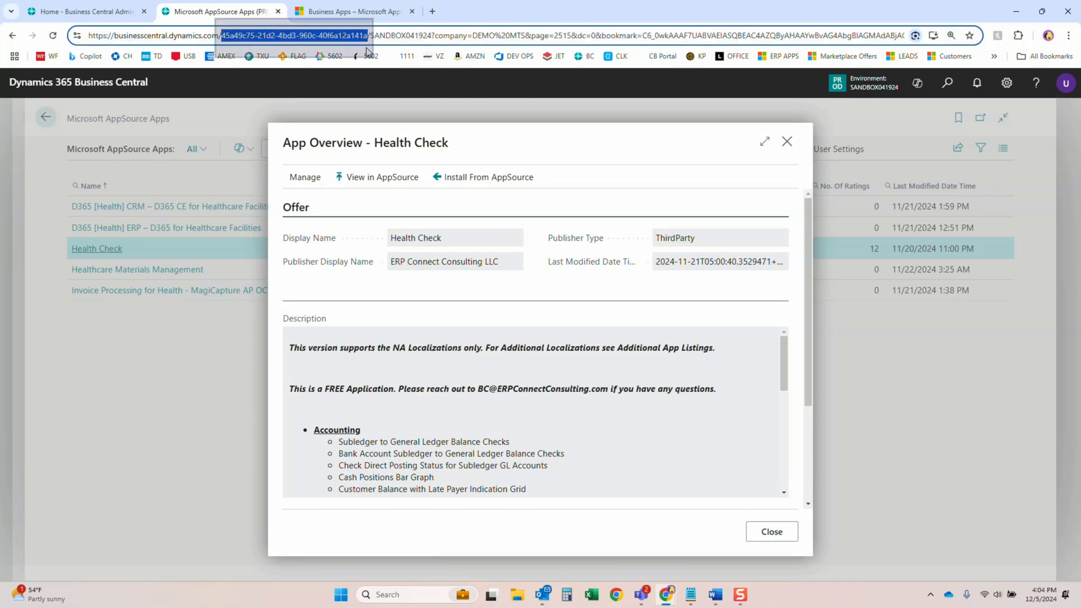
Step: Copy the client's tenant GUID from the admin center address to replace TENANT
click(82, 12)
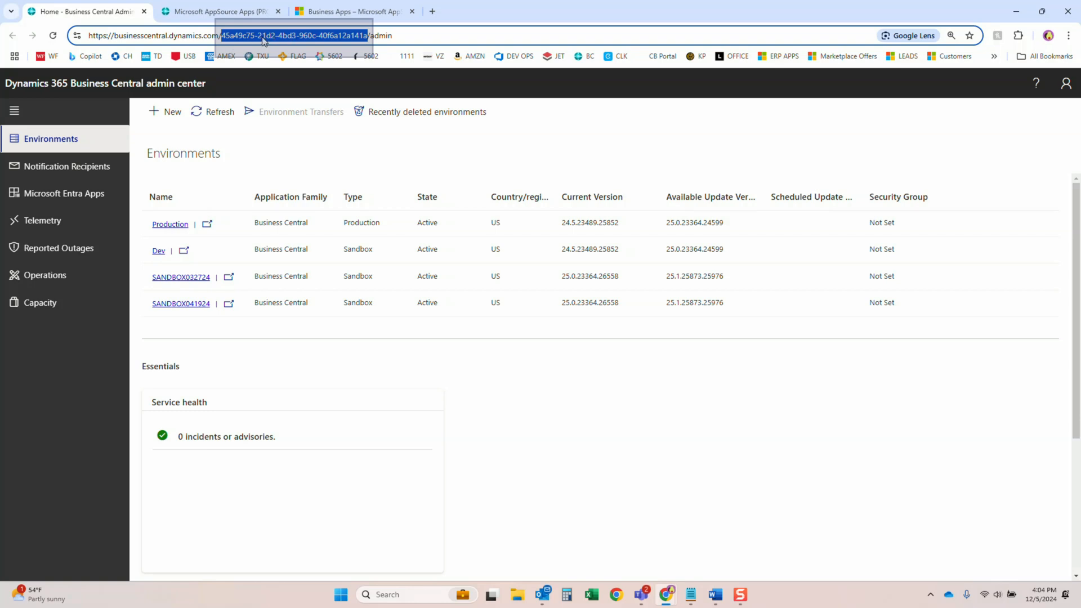
click(351, 11)
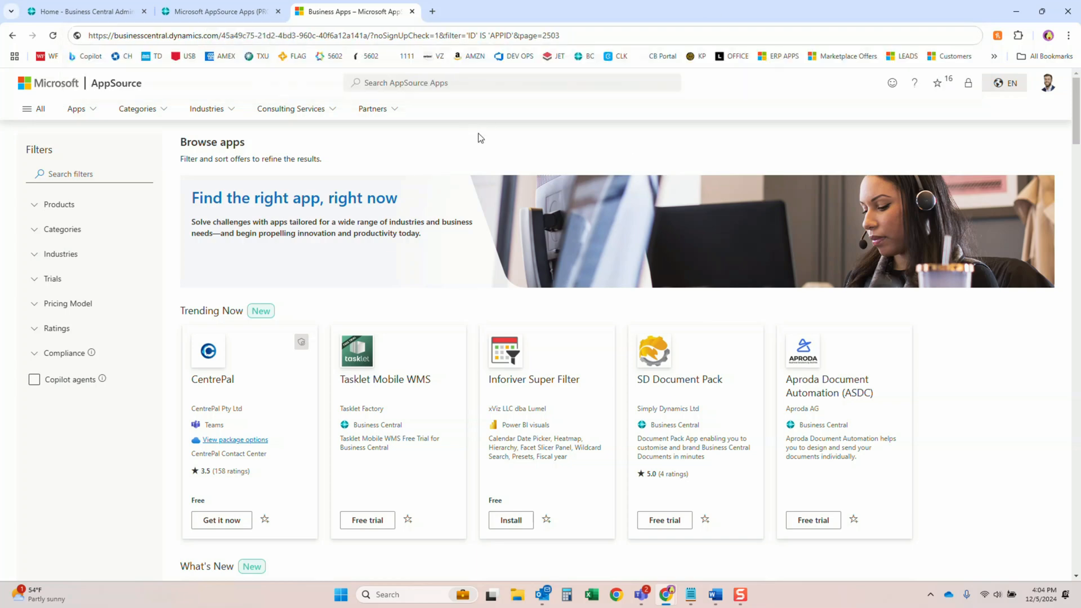
Step: Copy the Health Check app ID from its AppSource product address to replace APPID
click(432, 11)
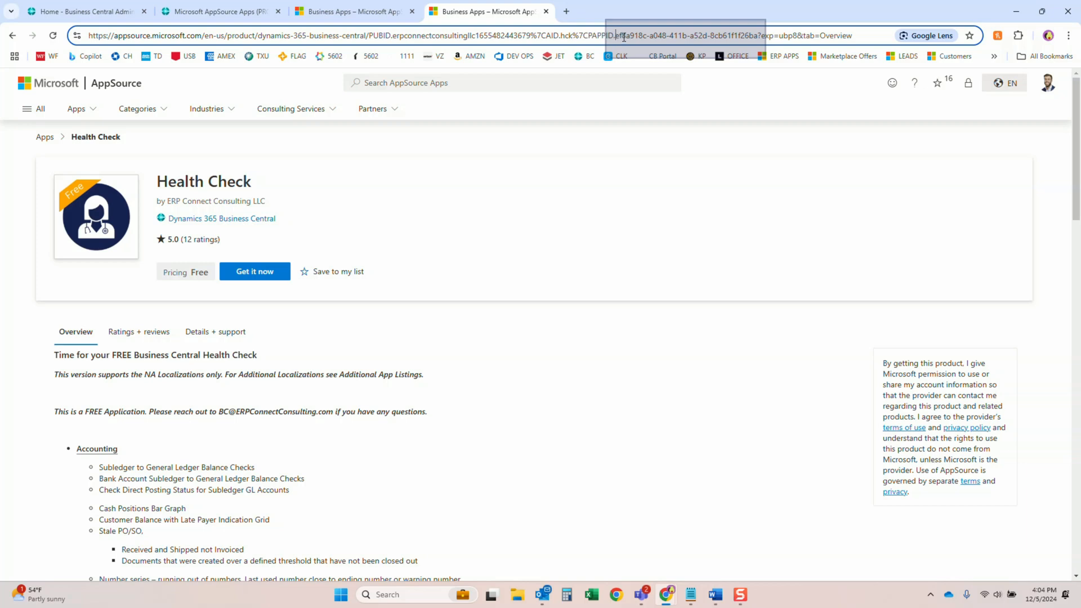
drag(617, 35, 708, 35)
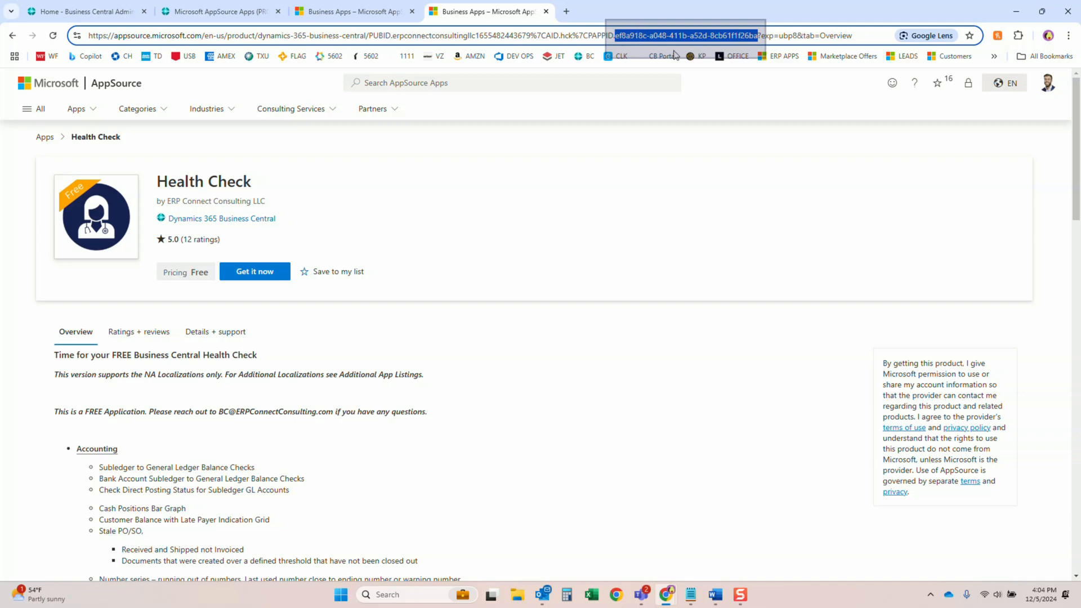
mouse_move(747, 79)
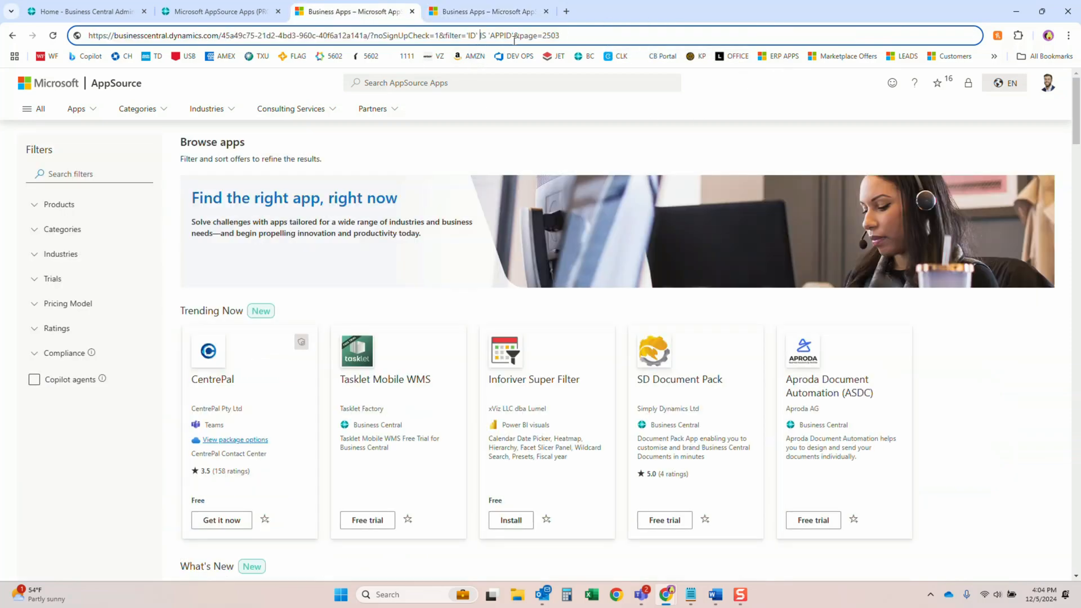
mouse_move(607, 56)
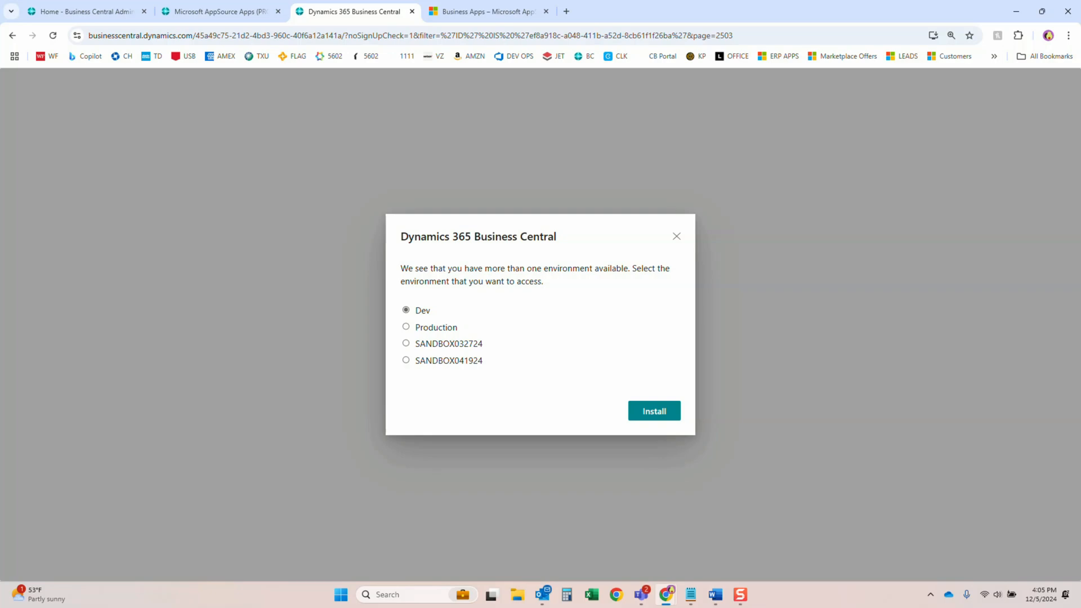
Step: Install the Health Check extension into SANDBOX041924 and confirm the Extension Installation
click(407, 360)
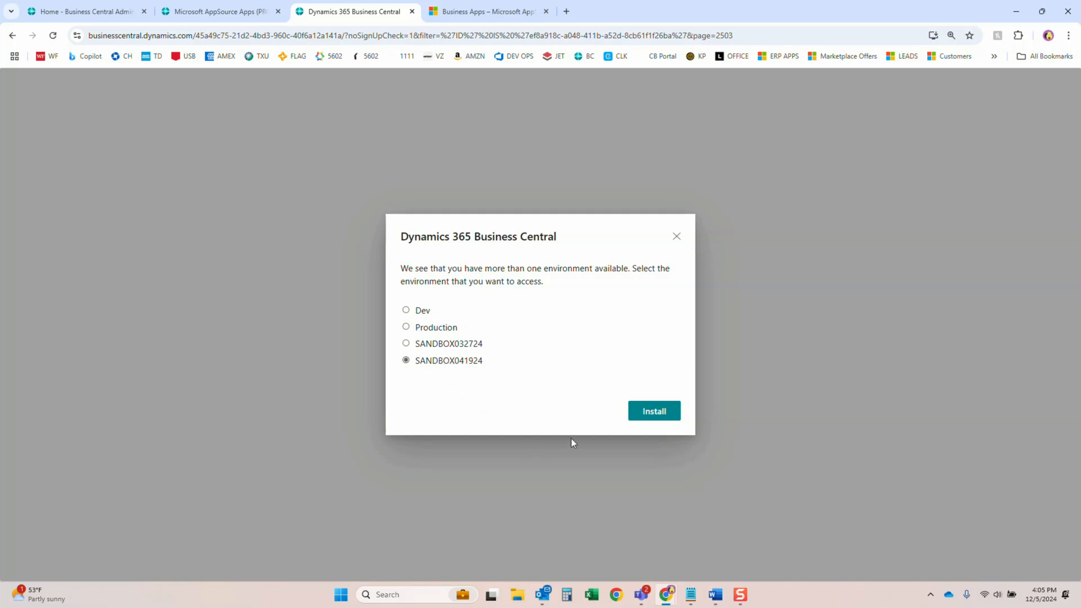
click(653, 411)
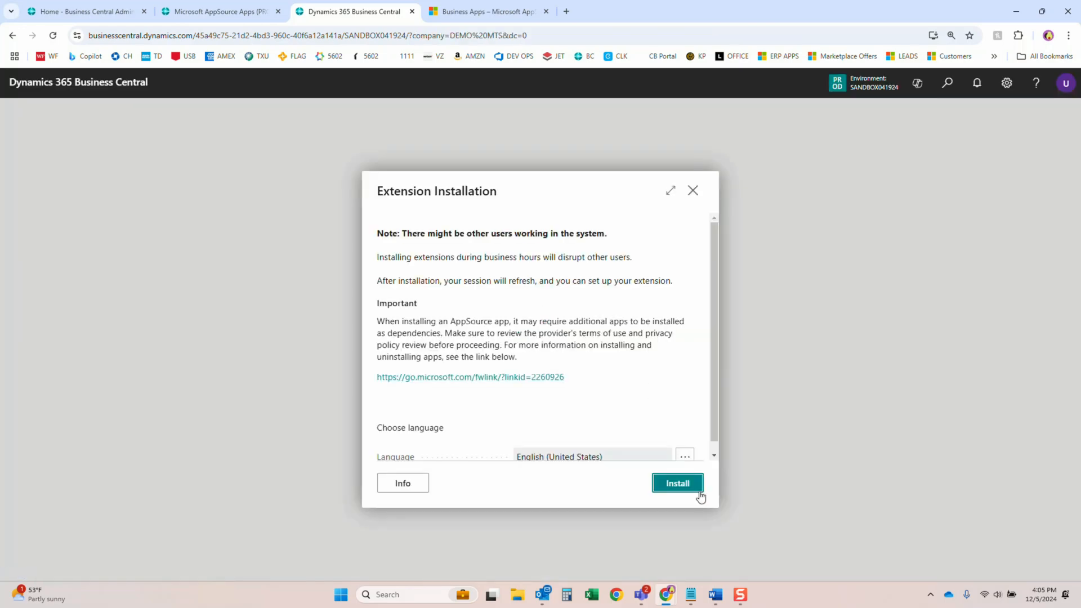
mouse_move(679, 486)
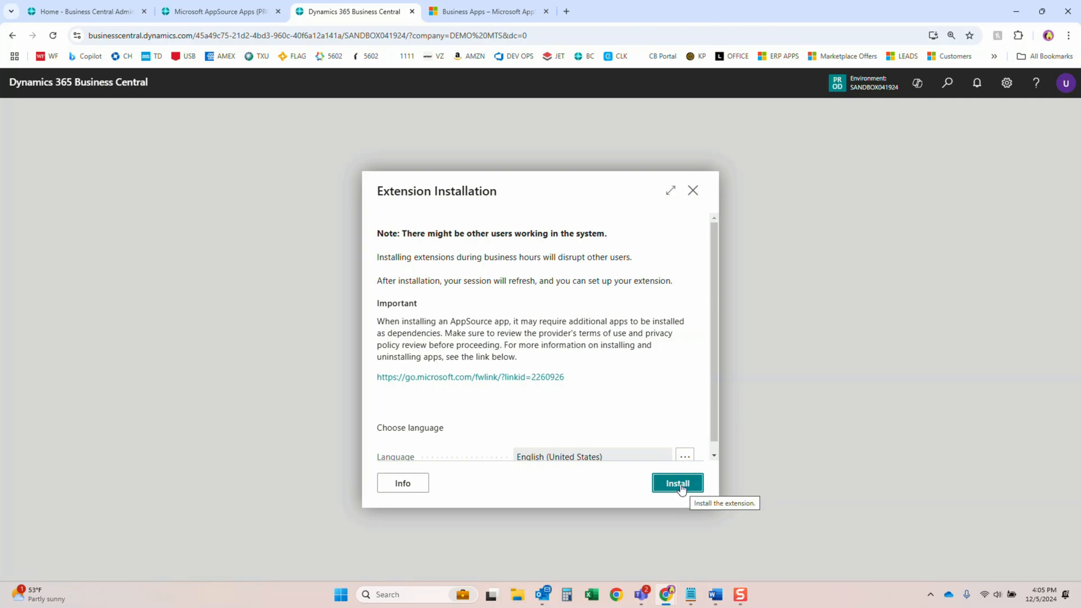
click(677, 483)
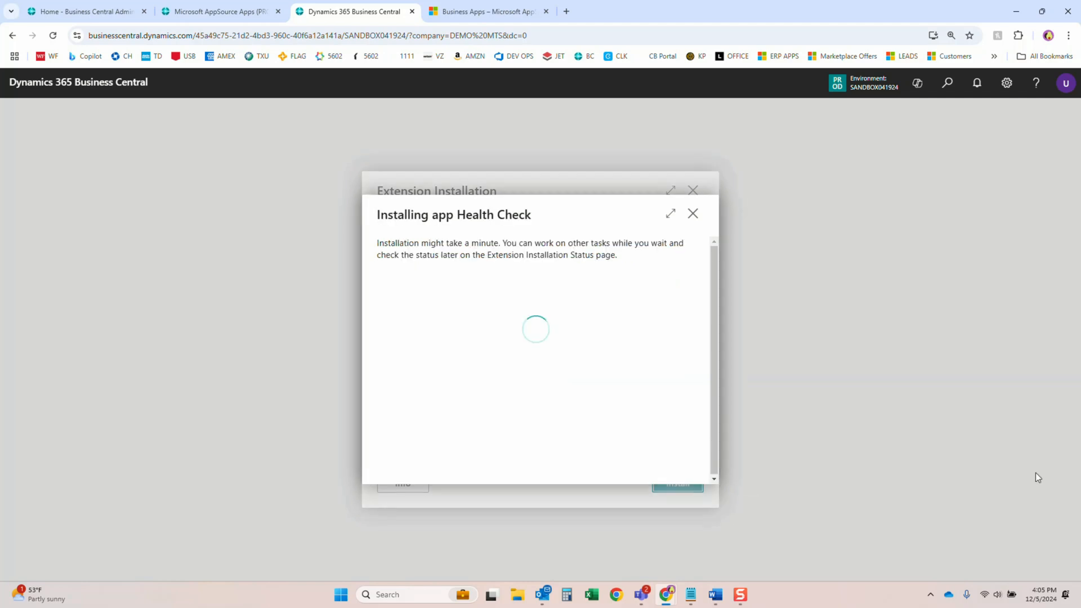